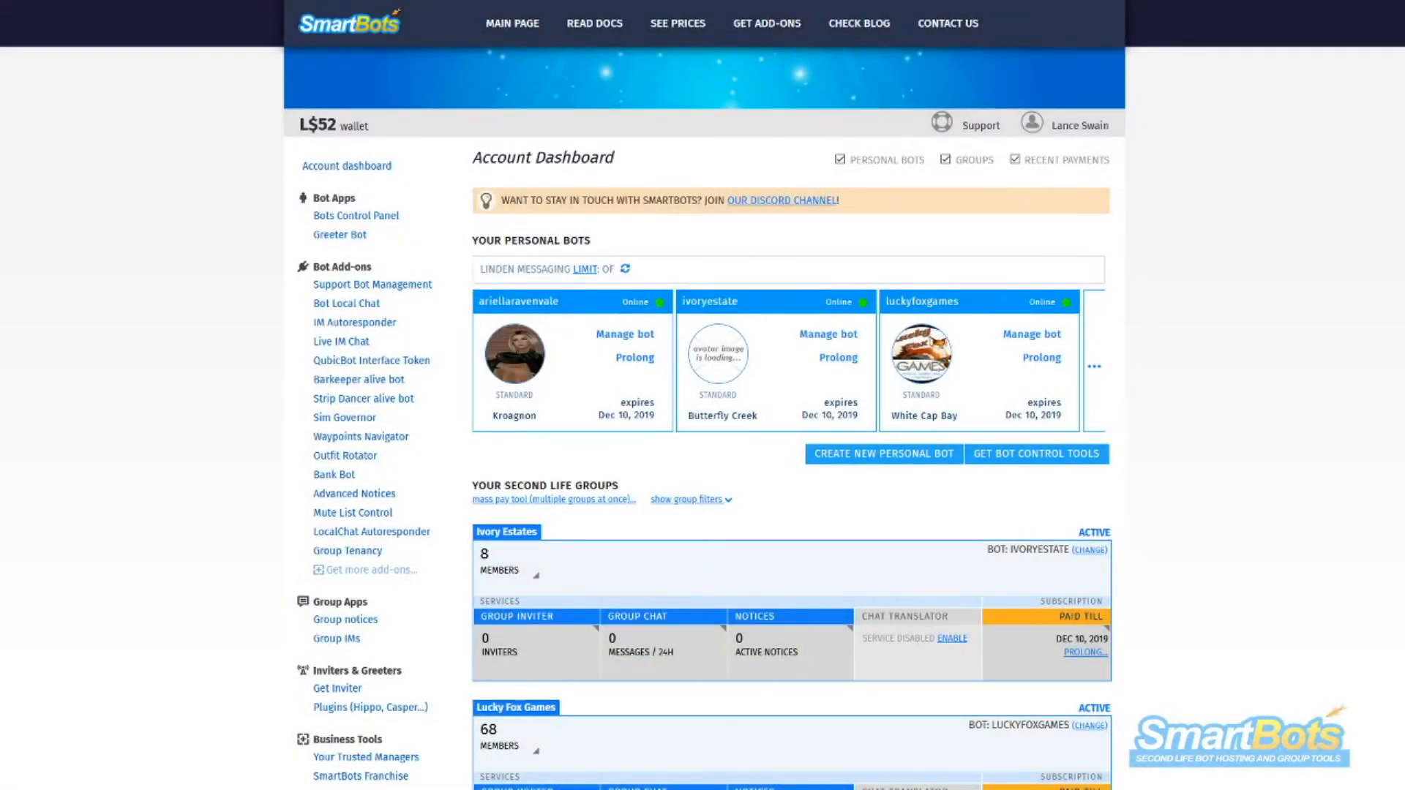
# Step: Start adding a new group to manage, assigning it to your own personal bot
pyautogui.scroll(-3)
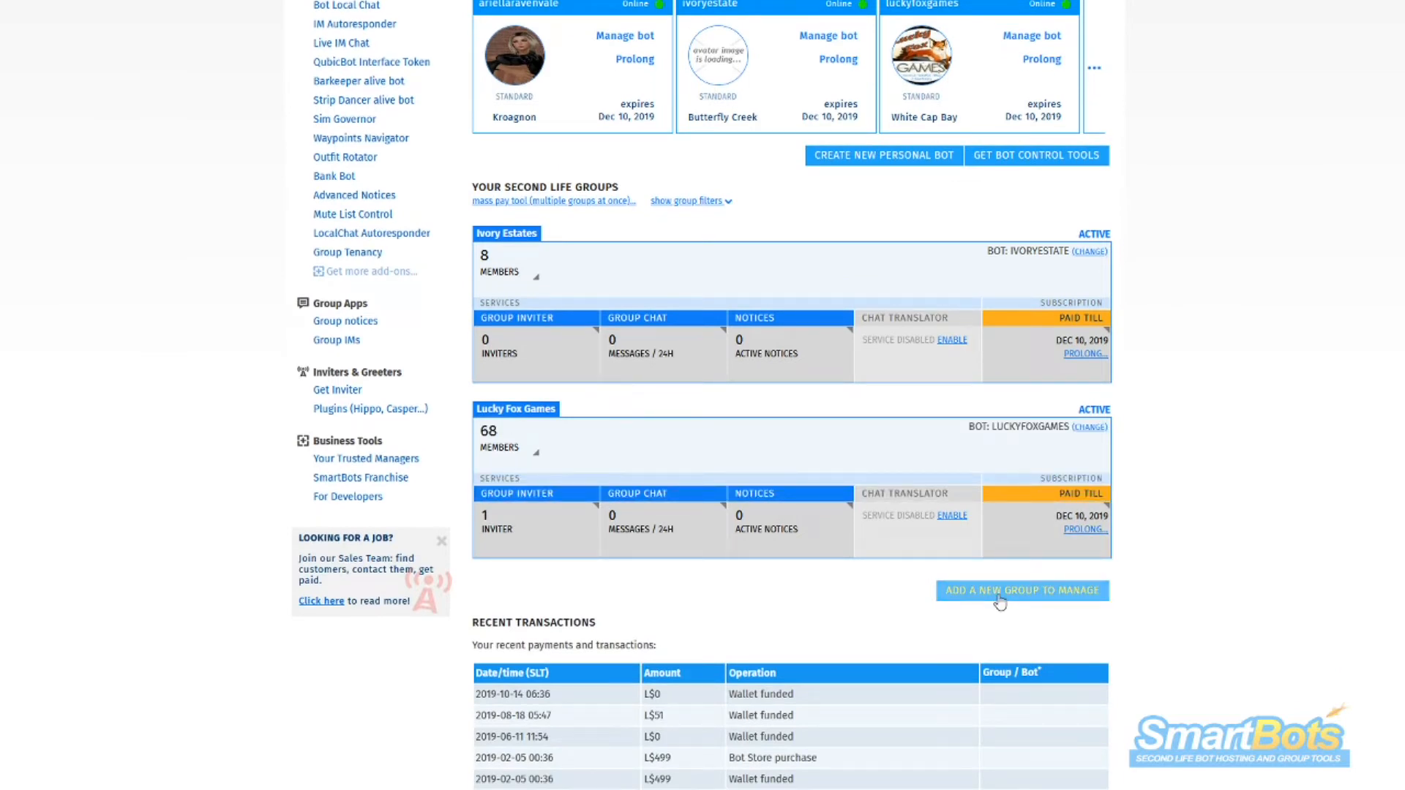
pyautogui.click(1020, 590)
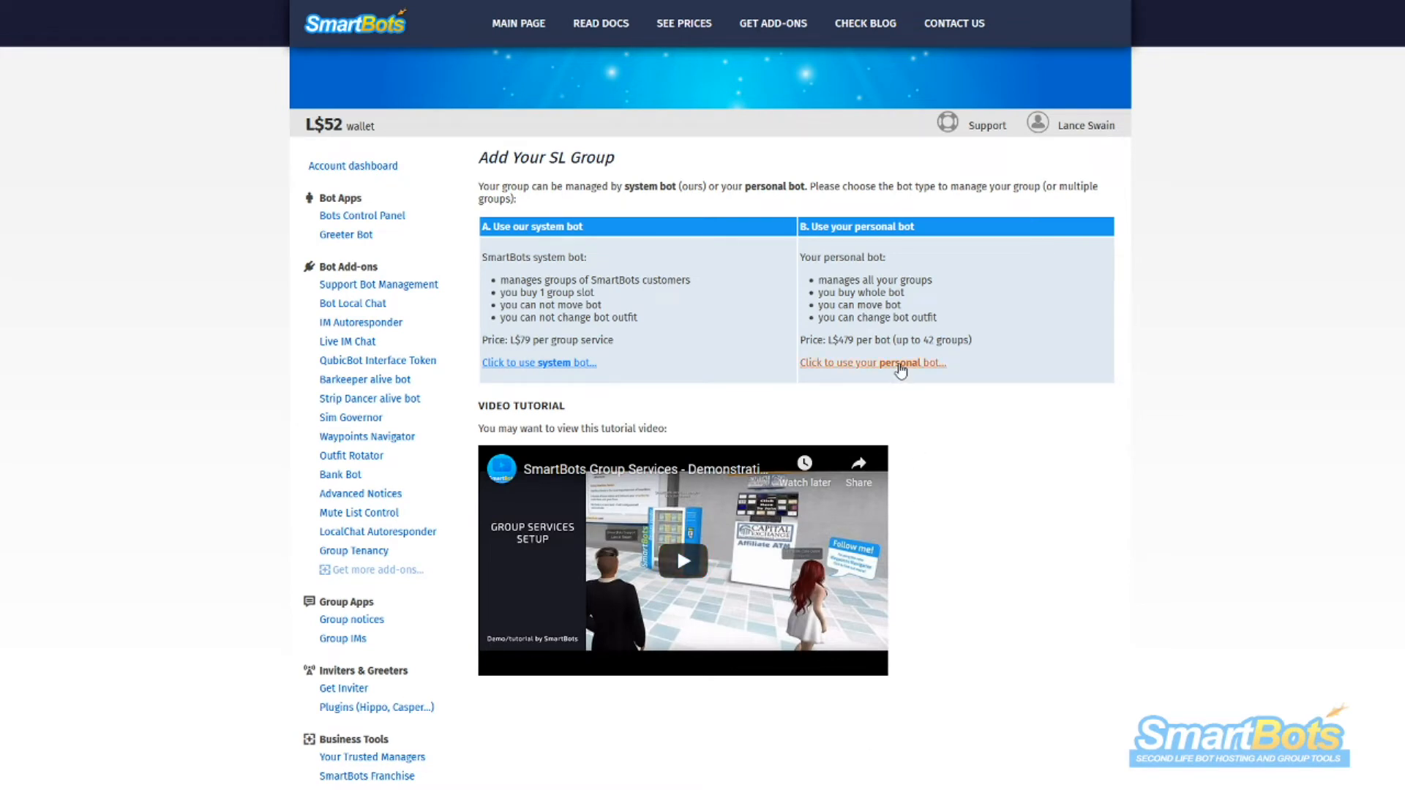
pyautogui.click(871, 363)
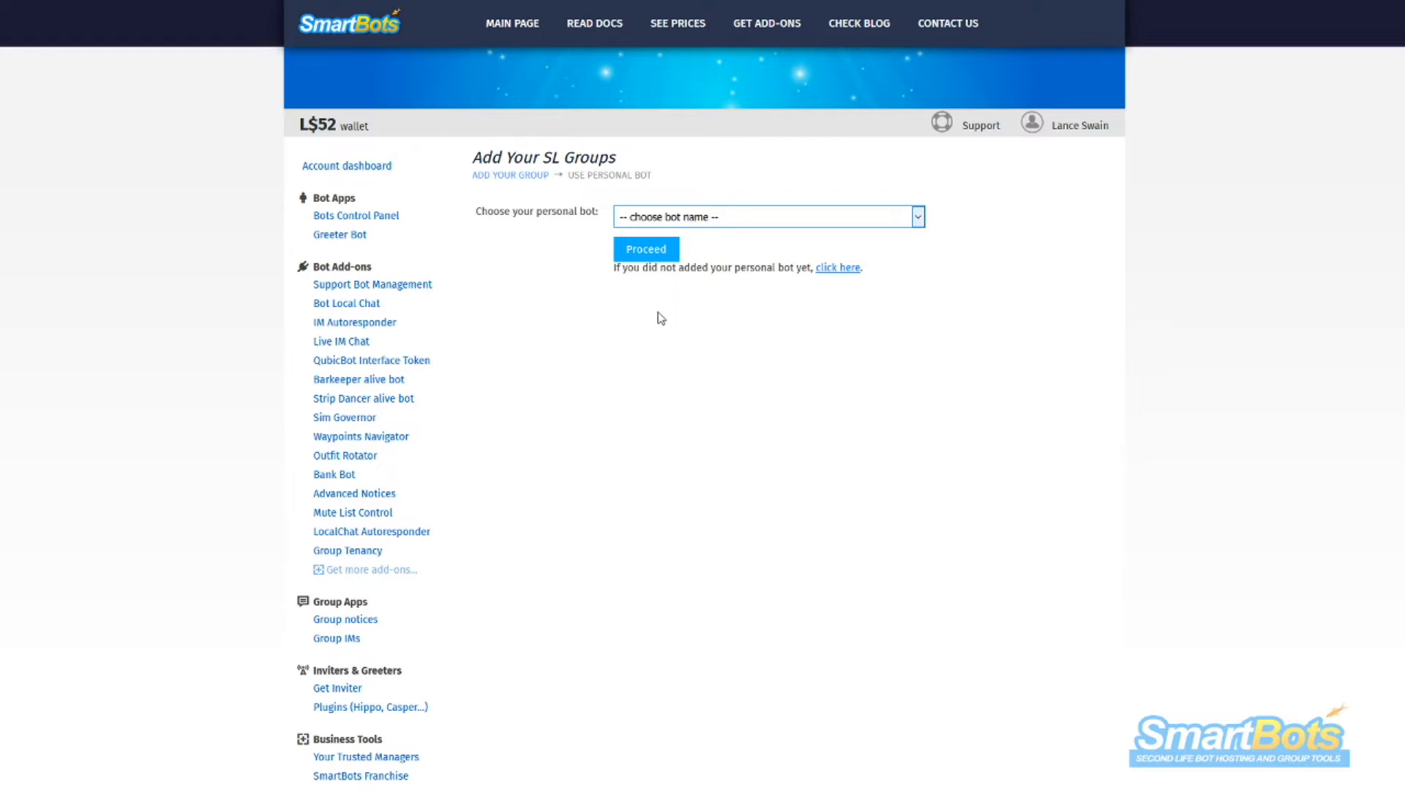
pyautogui.click(768, 216)
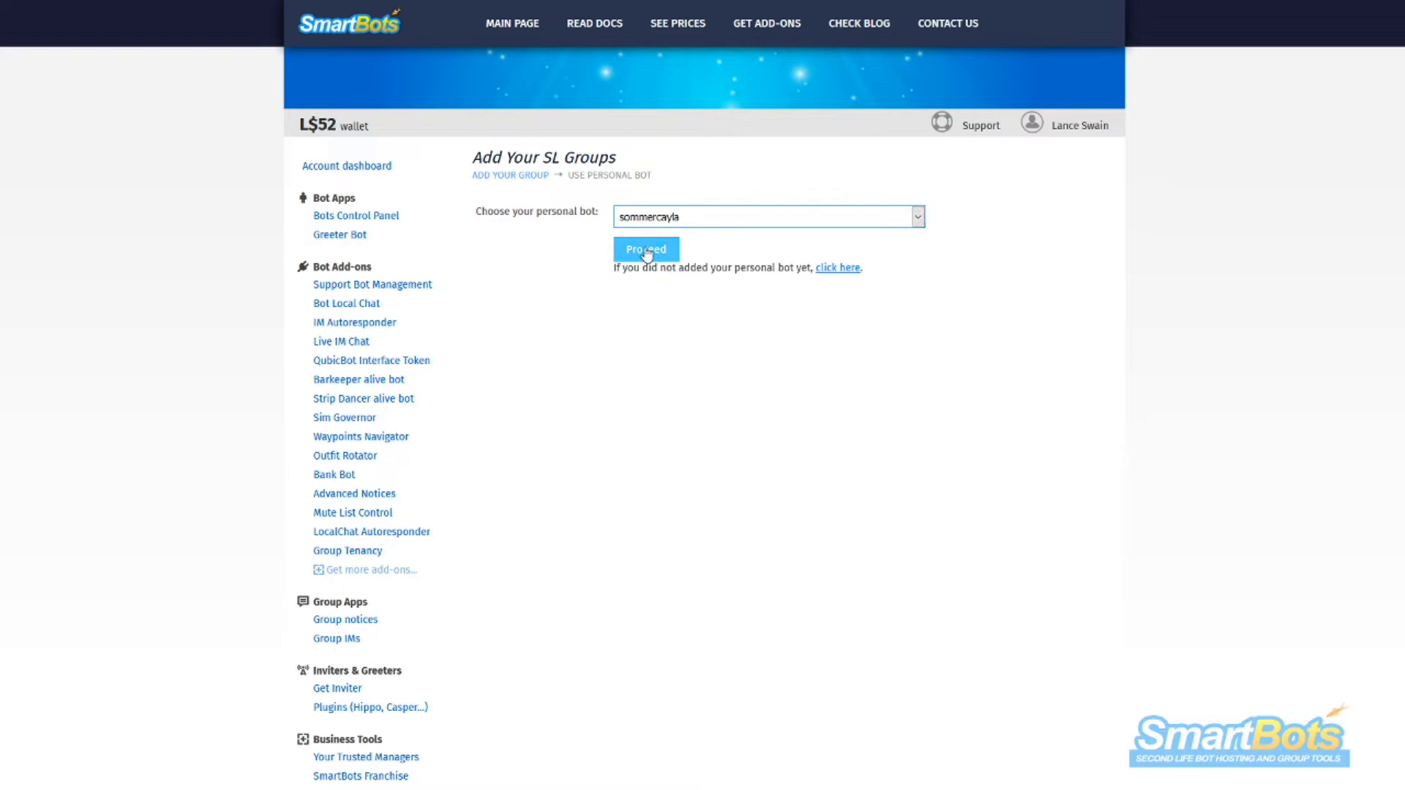
pyautogui.click(646, 249)
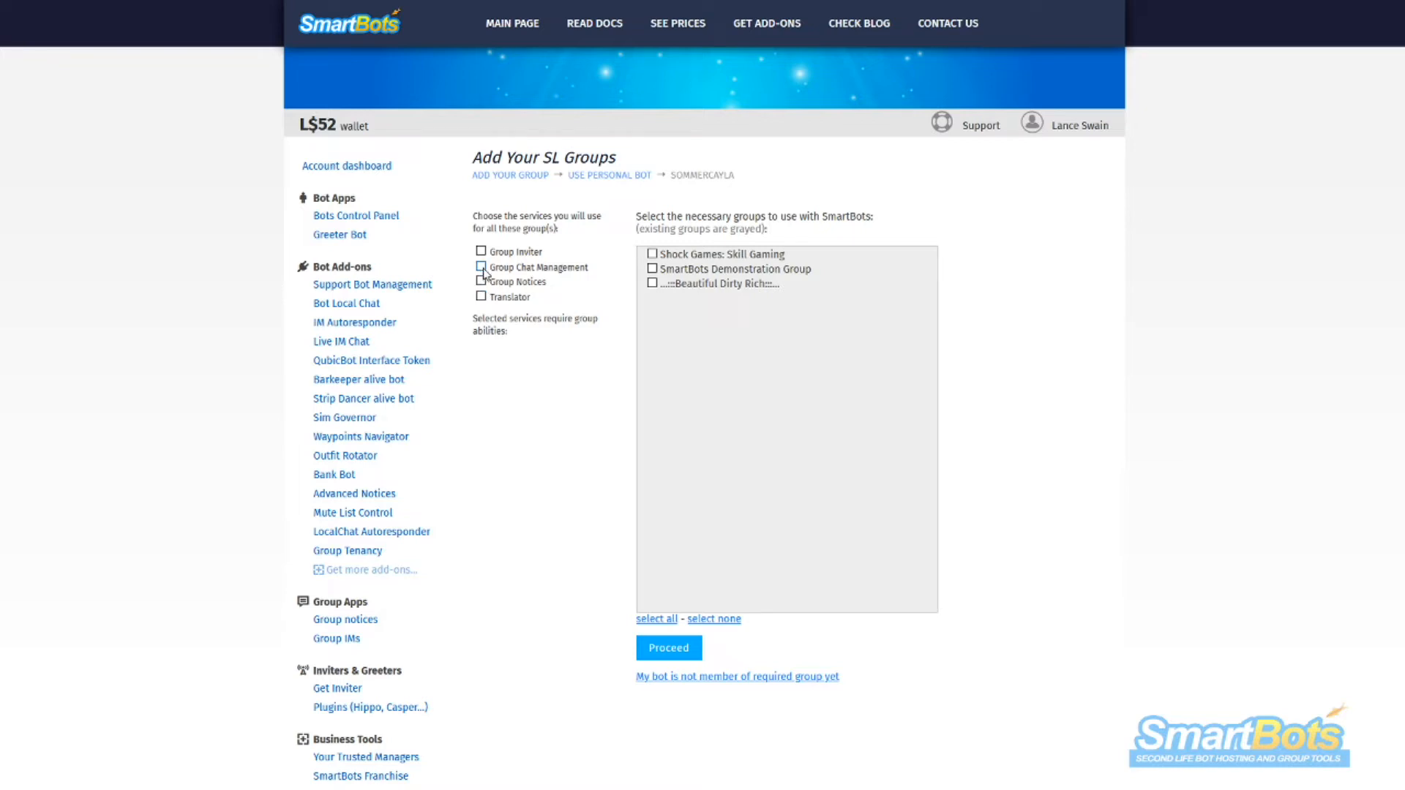
# Step: Enable group chat, notices and inviter services for SmartBots Demonstration Group and save the settings
pyautogui.click(481, 267)
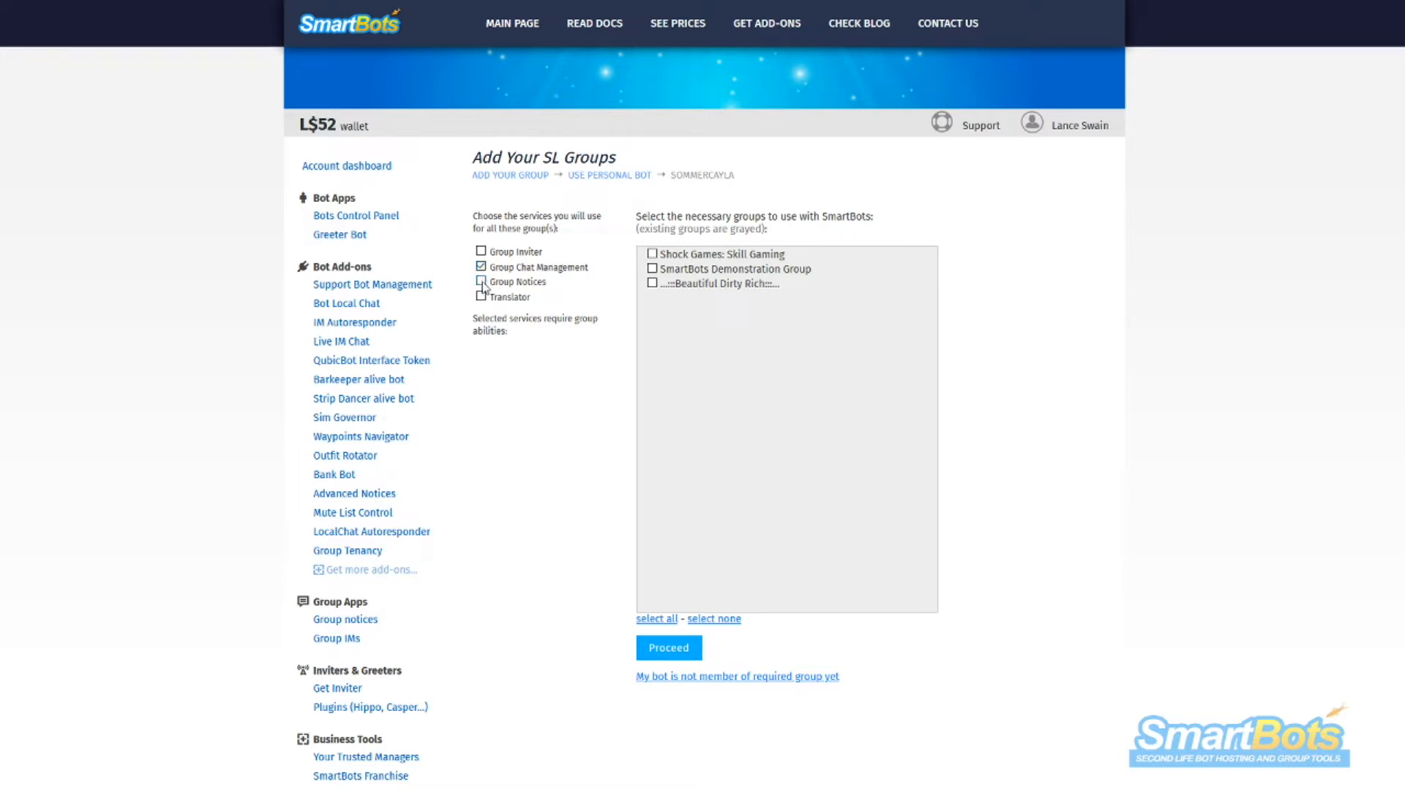
pyautogui.click(482, 281)
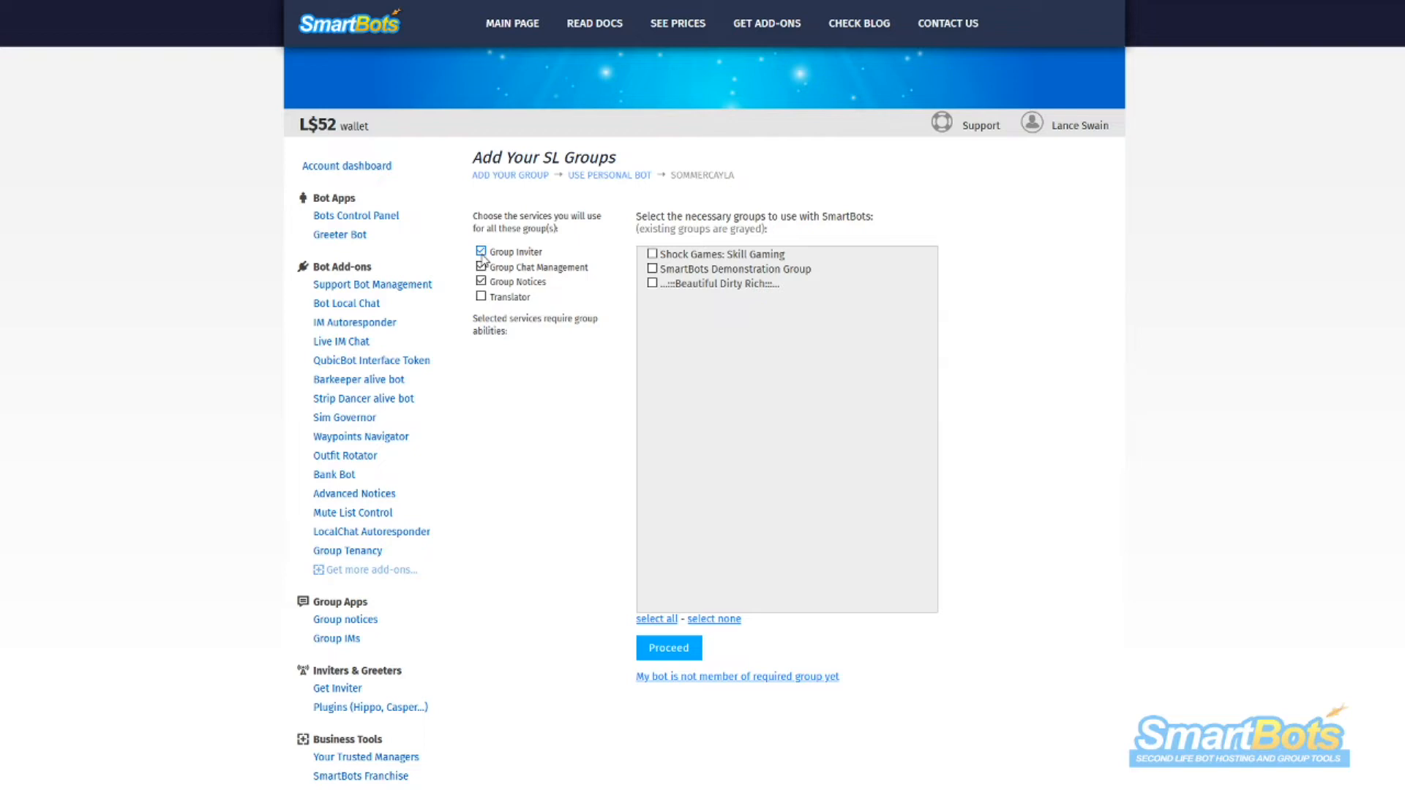
pyautogui.click(482, 252)
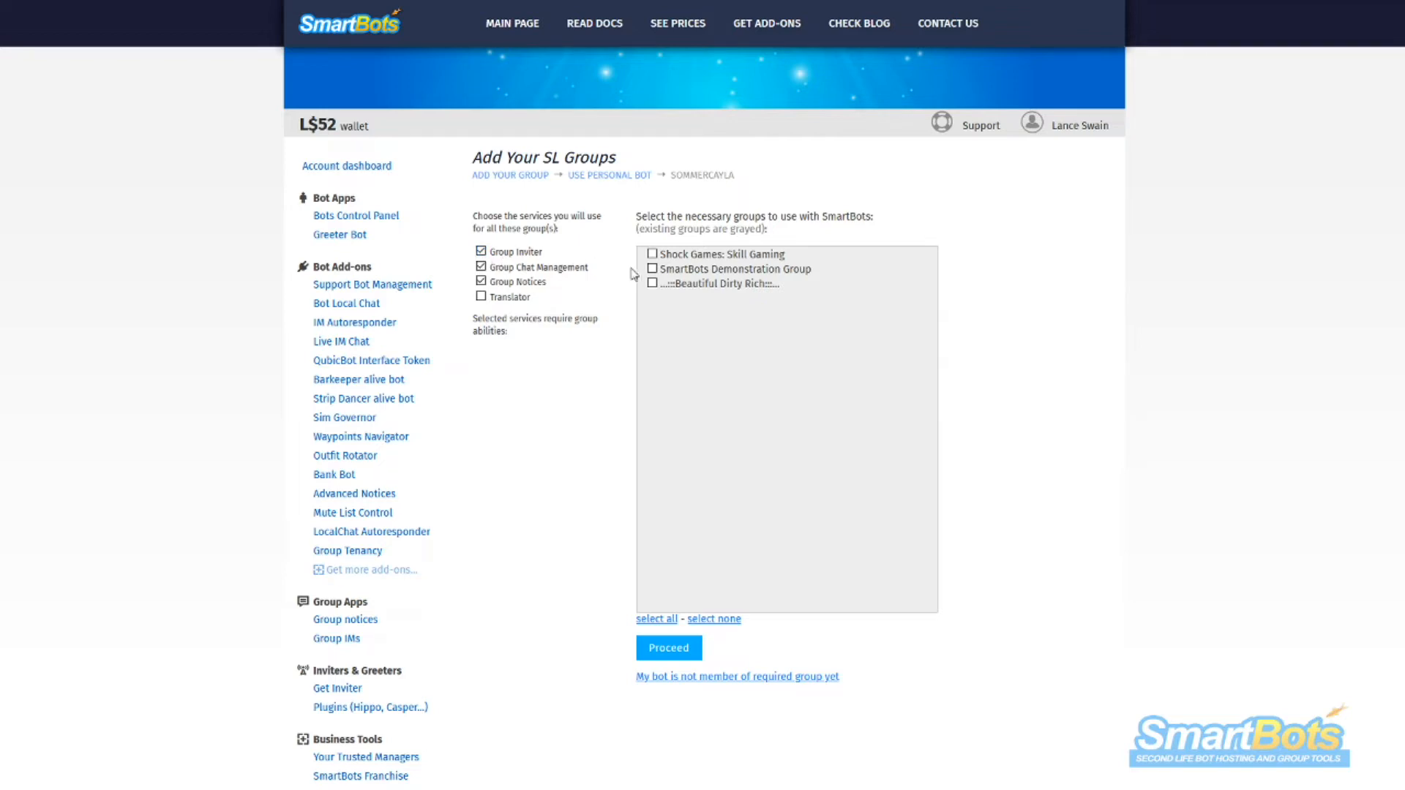
pyautogui.click(653, 270)
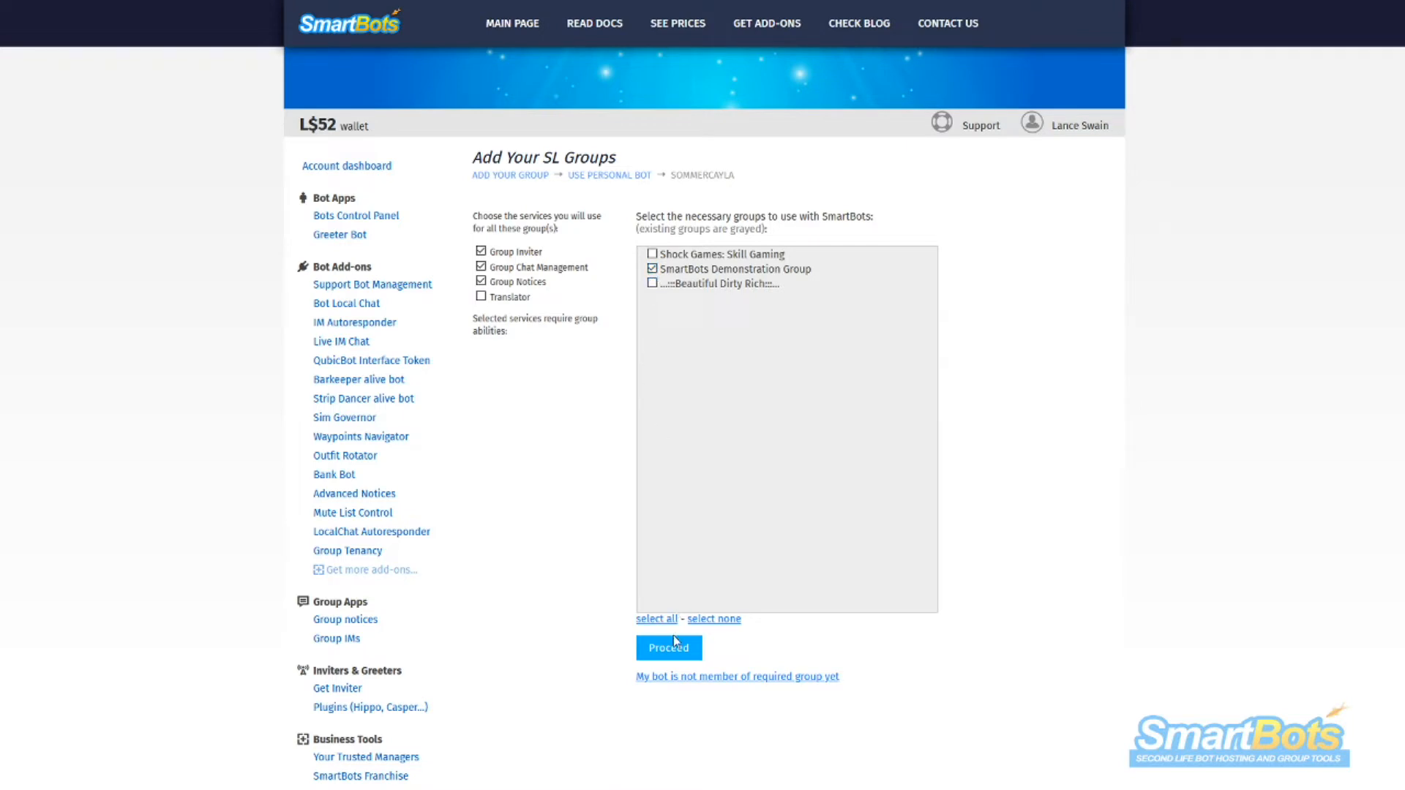
pyautogui.click(667, 647)
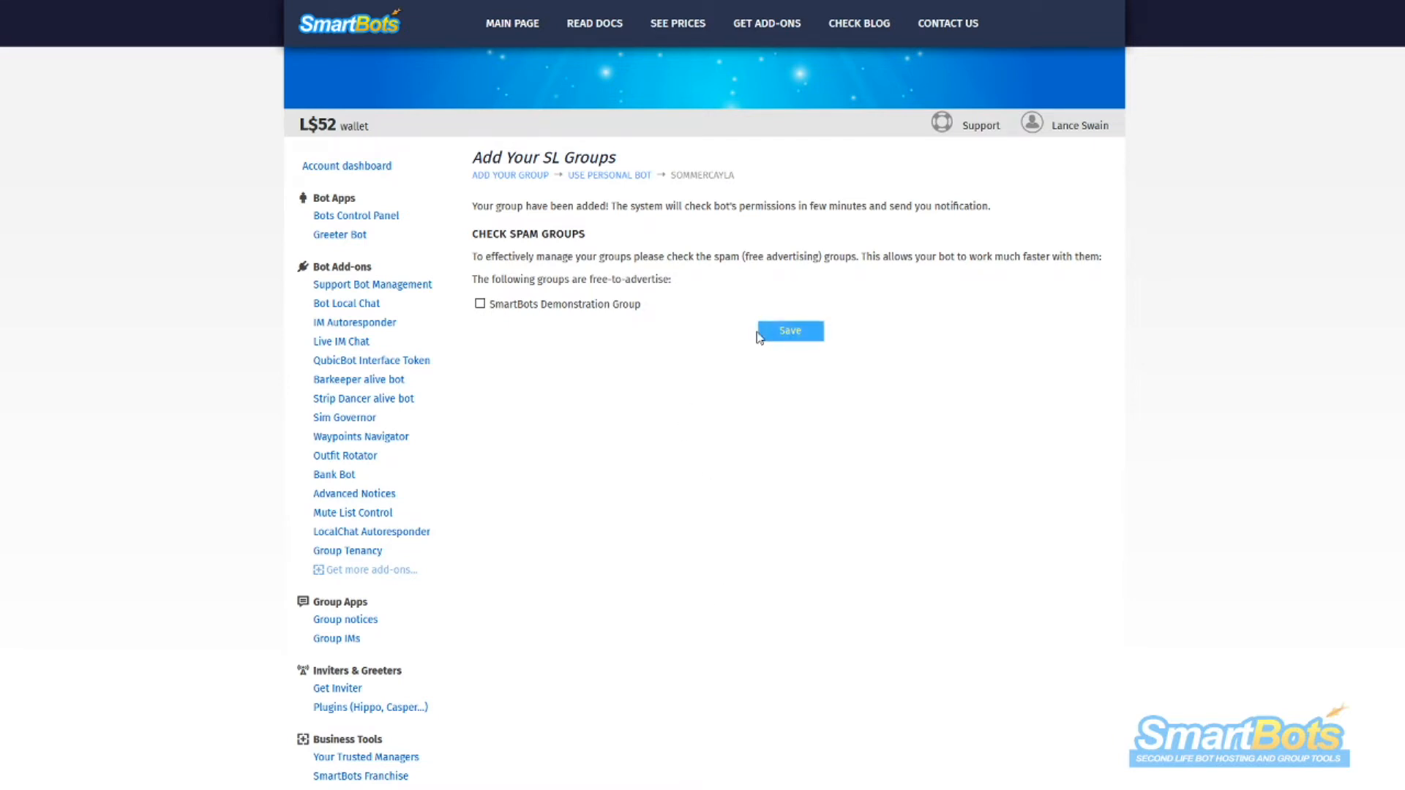
pyautogui.click(787, 329)
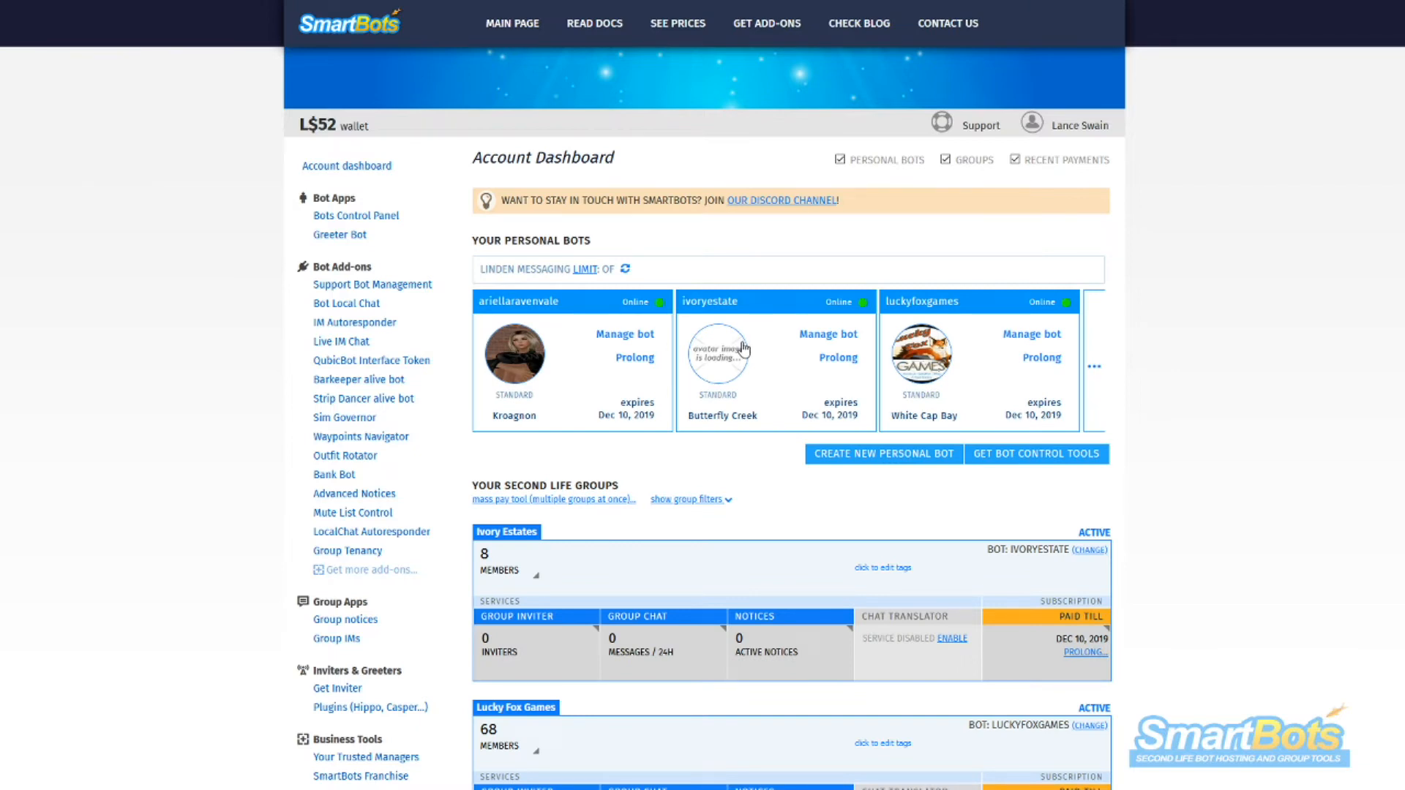
# Step: Add the free Group Activity BOOSTER to the cart and proceed to checkout
pyautogui.scroll(-3)
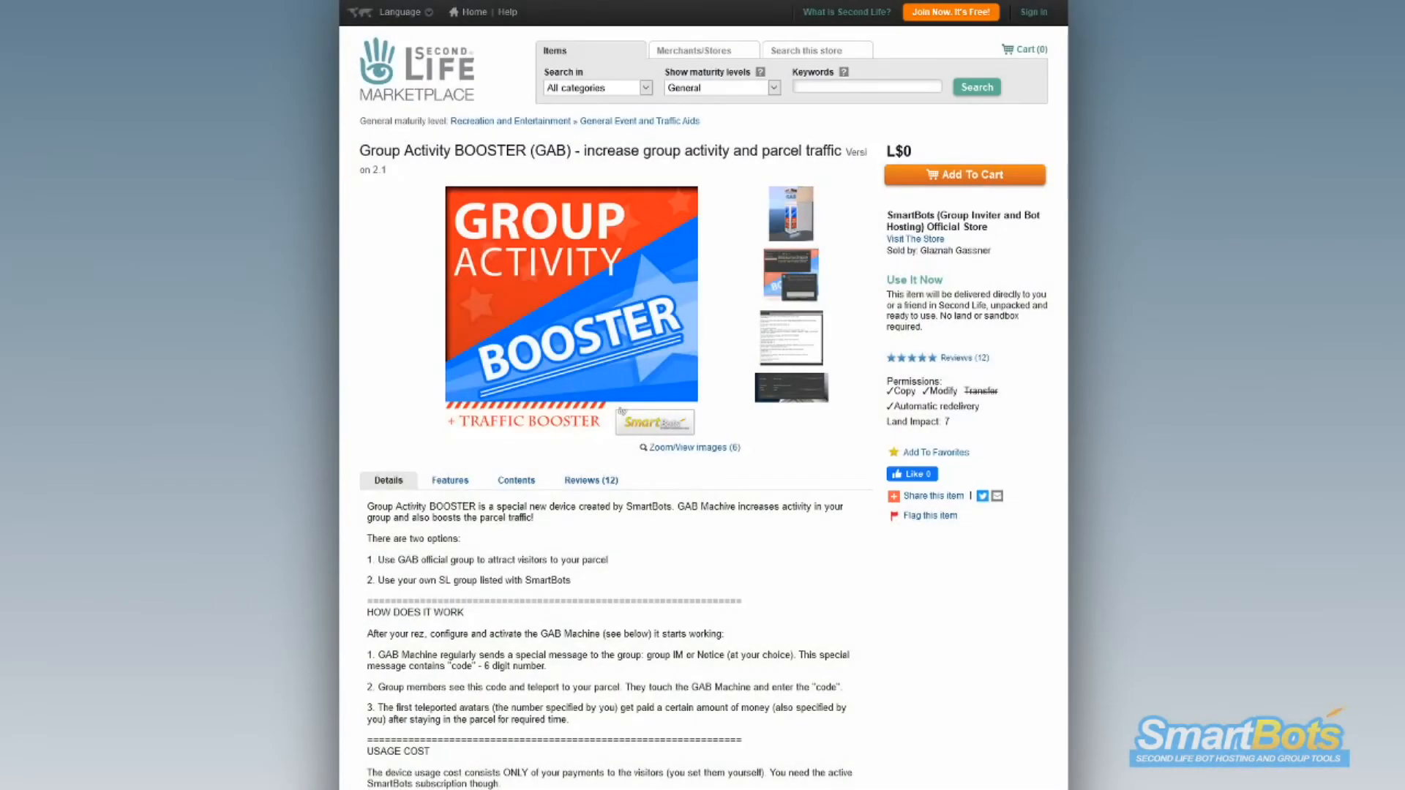
pyautogui.click(963, 174)
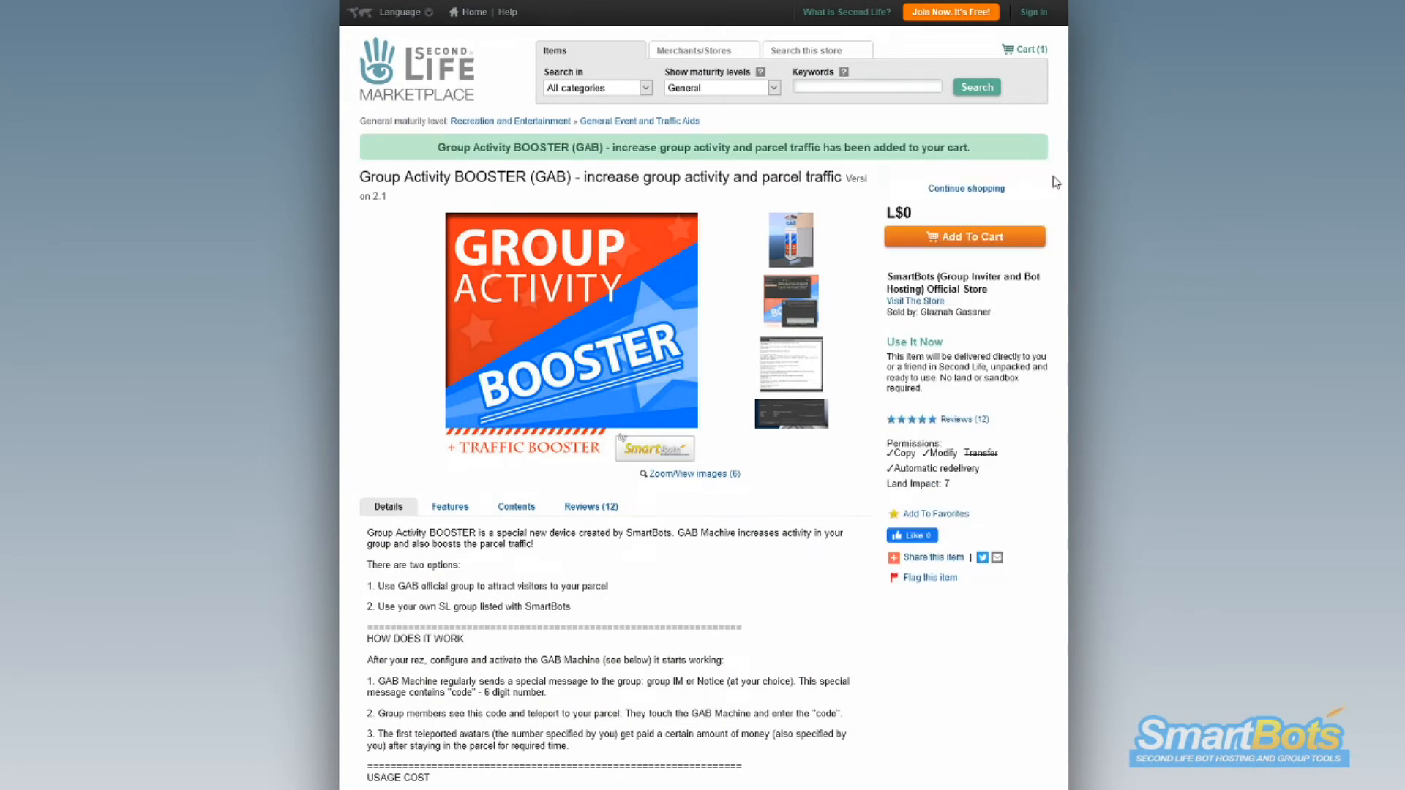
pyautogui.moveTo(1027, 51)
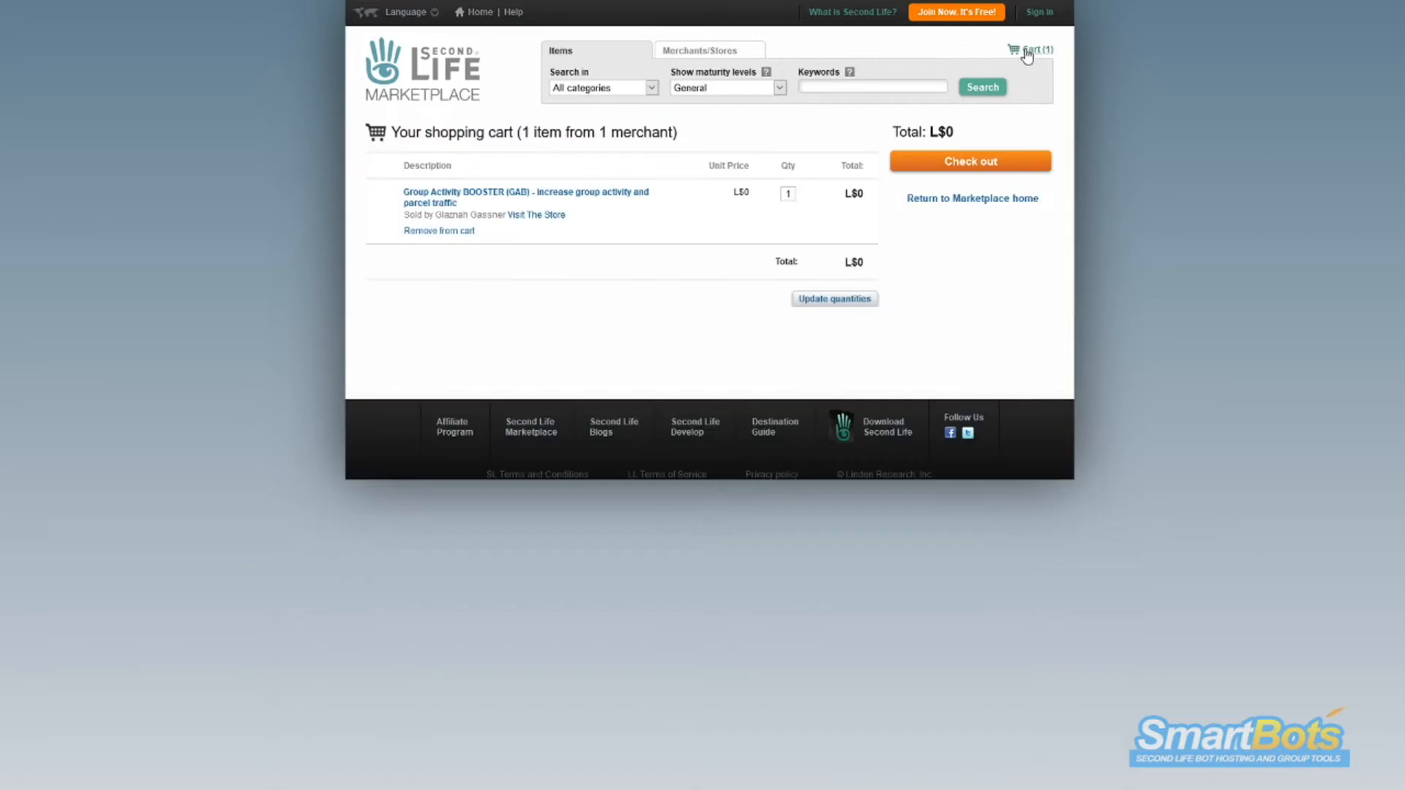
pyautogui.click(969, 161)
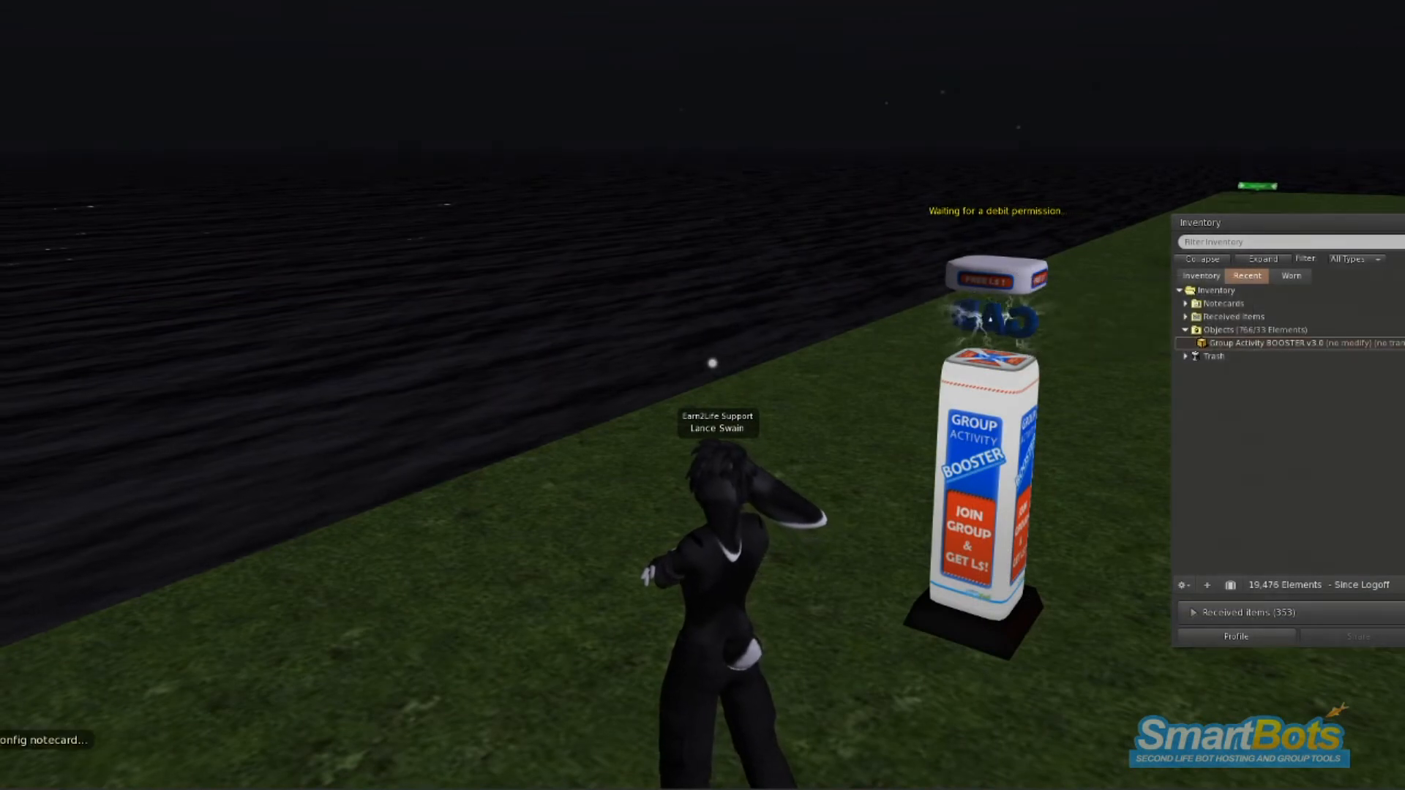
# Step: Edit the rezzed booster machine and open its _config notecard from the Content tab
pyautogui.rightClick(986, 448)
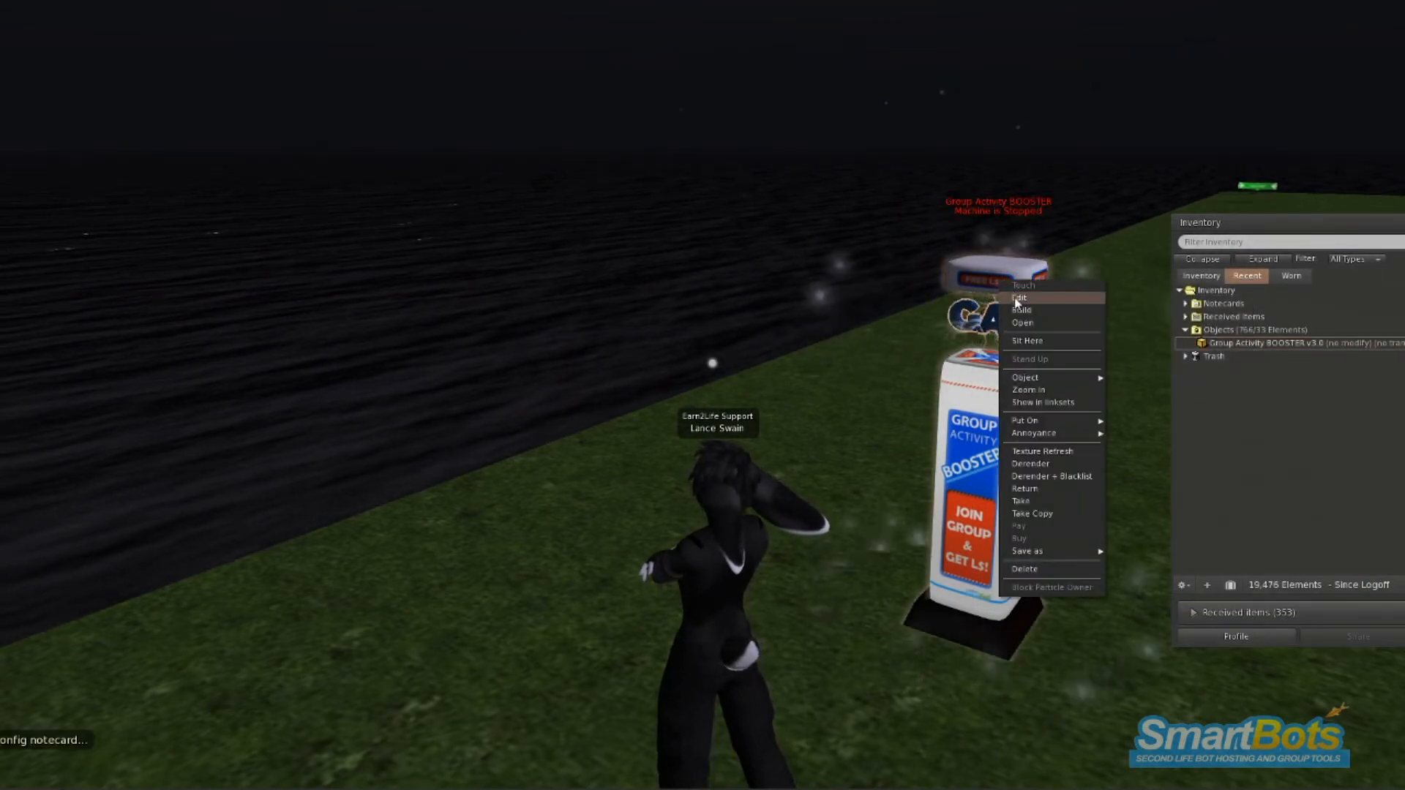
pyautogui.click(1020, 297)
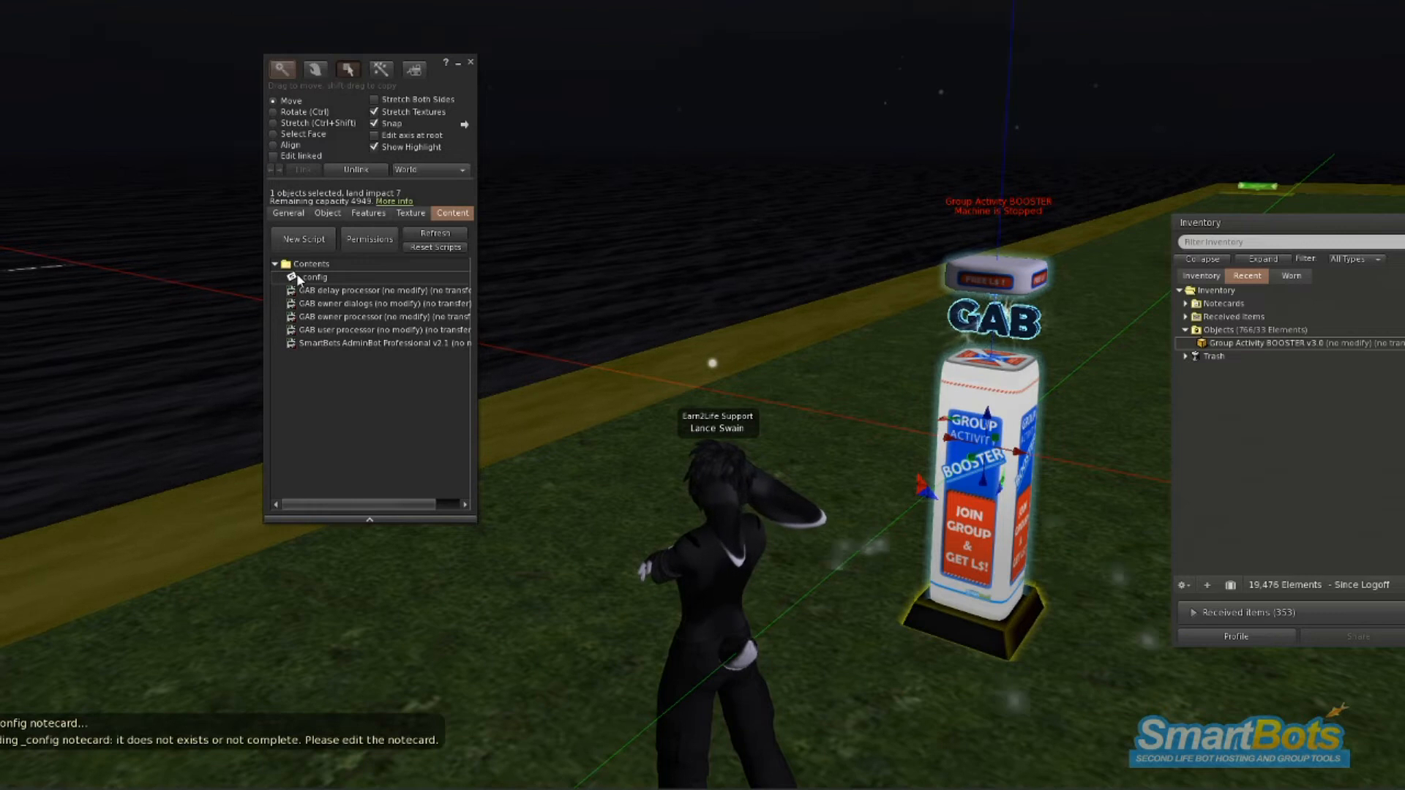
pyautogui.doubleClick(313, 277)
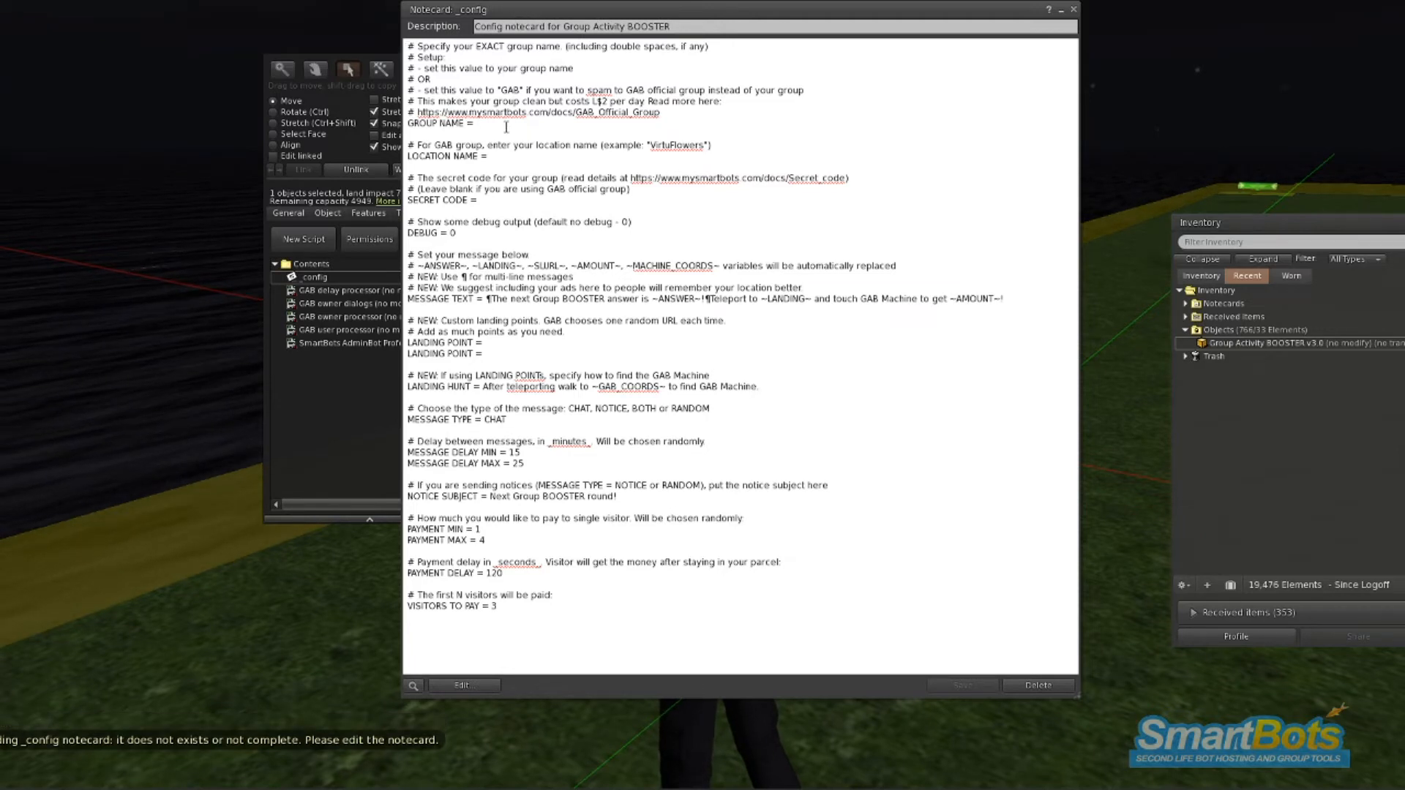
# Step: Enter SmartBots Demonstration Group after GROUP NAME = in the _config notecard
pyautogui.write('SmartBot')
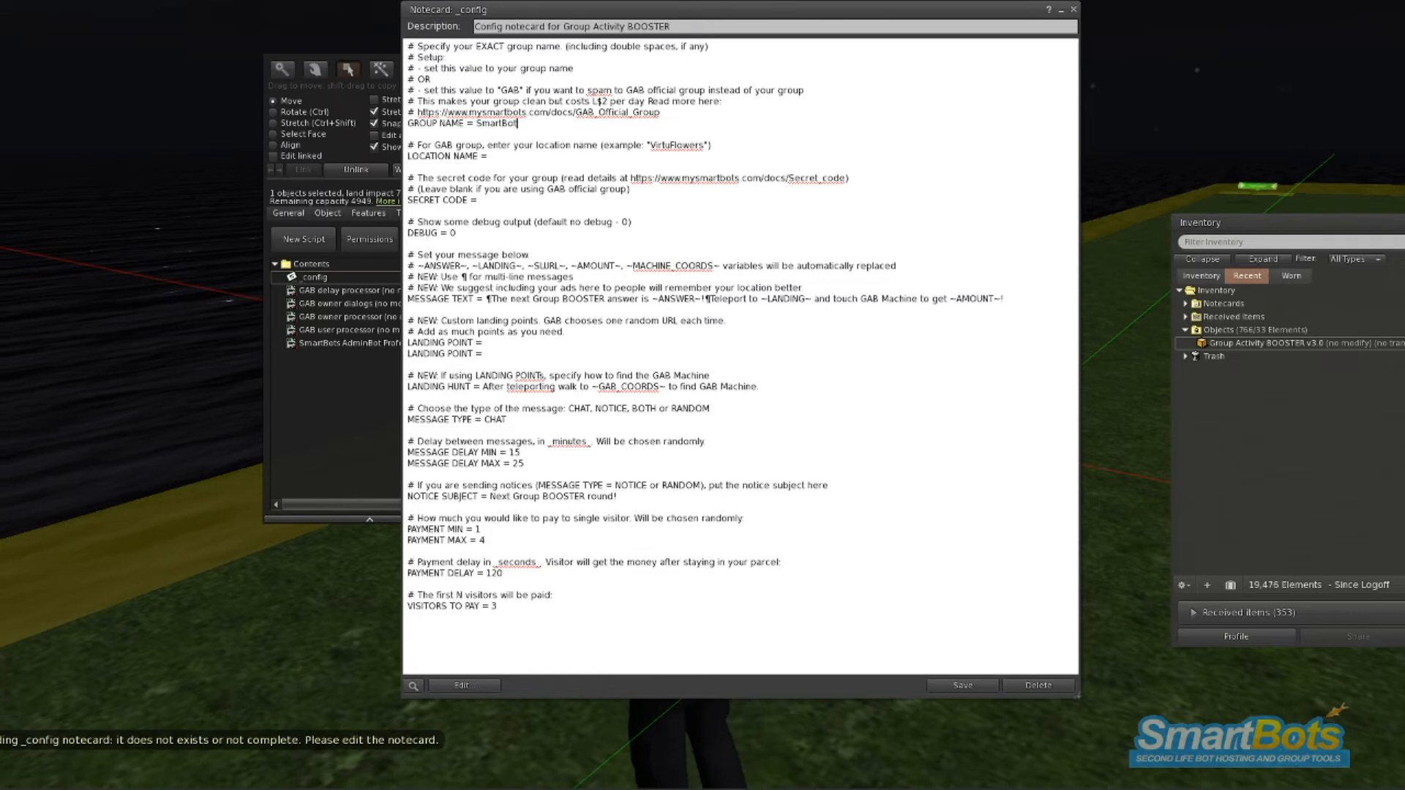
pyautogui.write('Demonstrat')
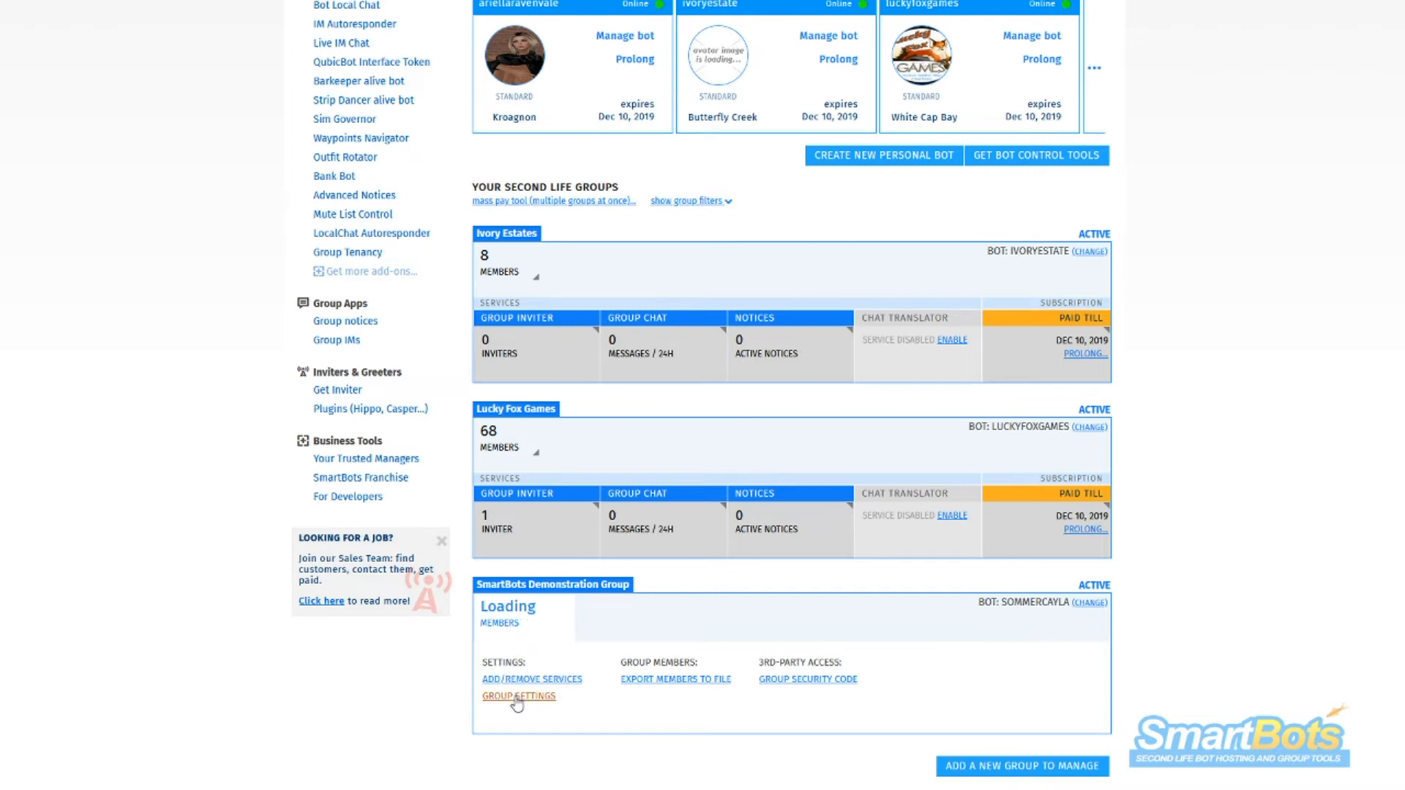
pyautogui.click(518, 696)
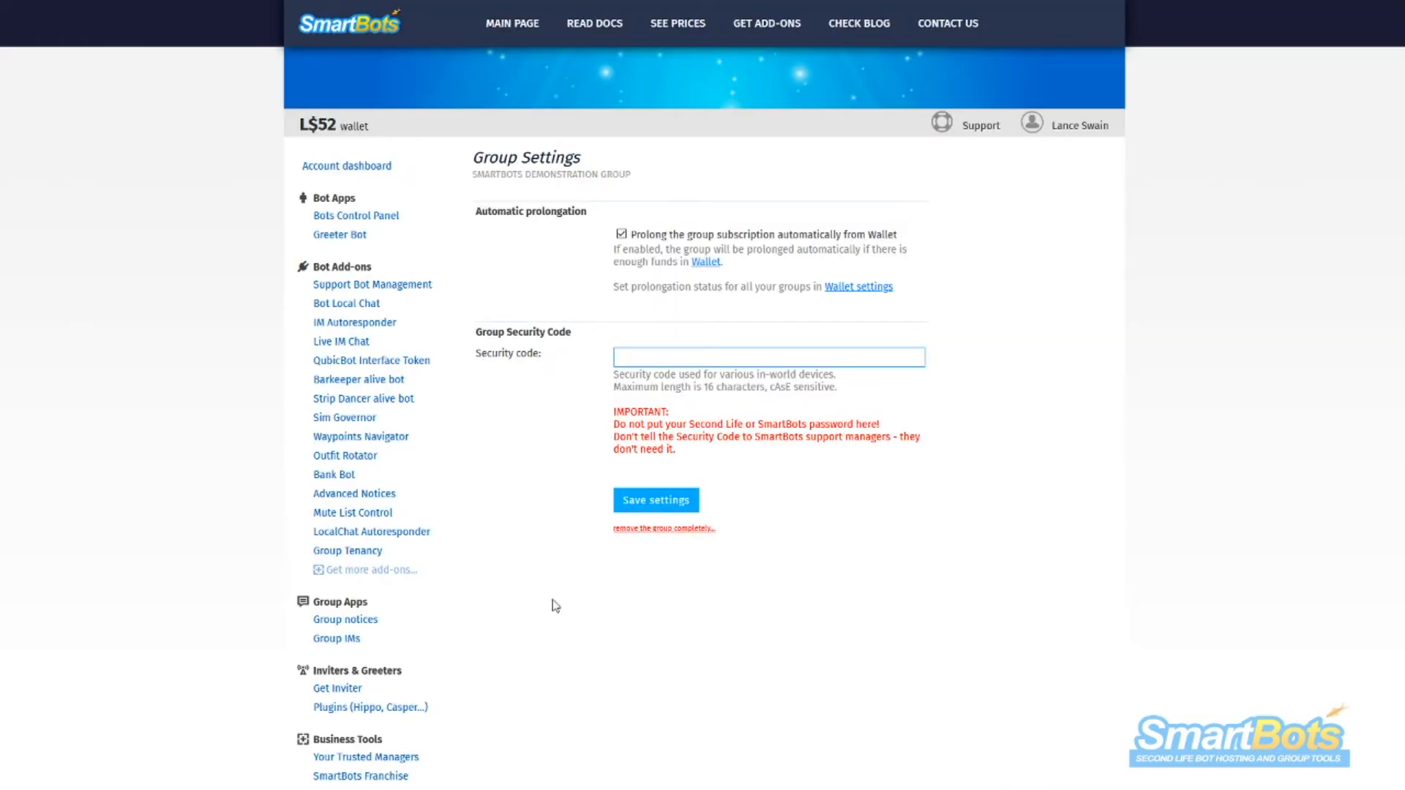
pyautogui.click(768, 356)
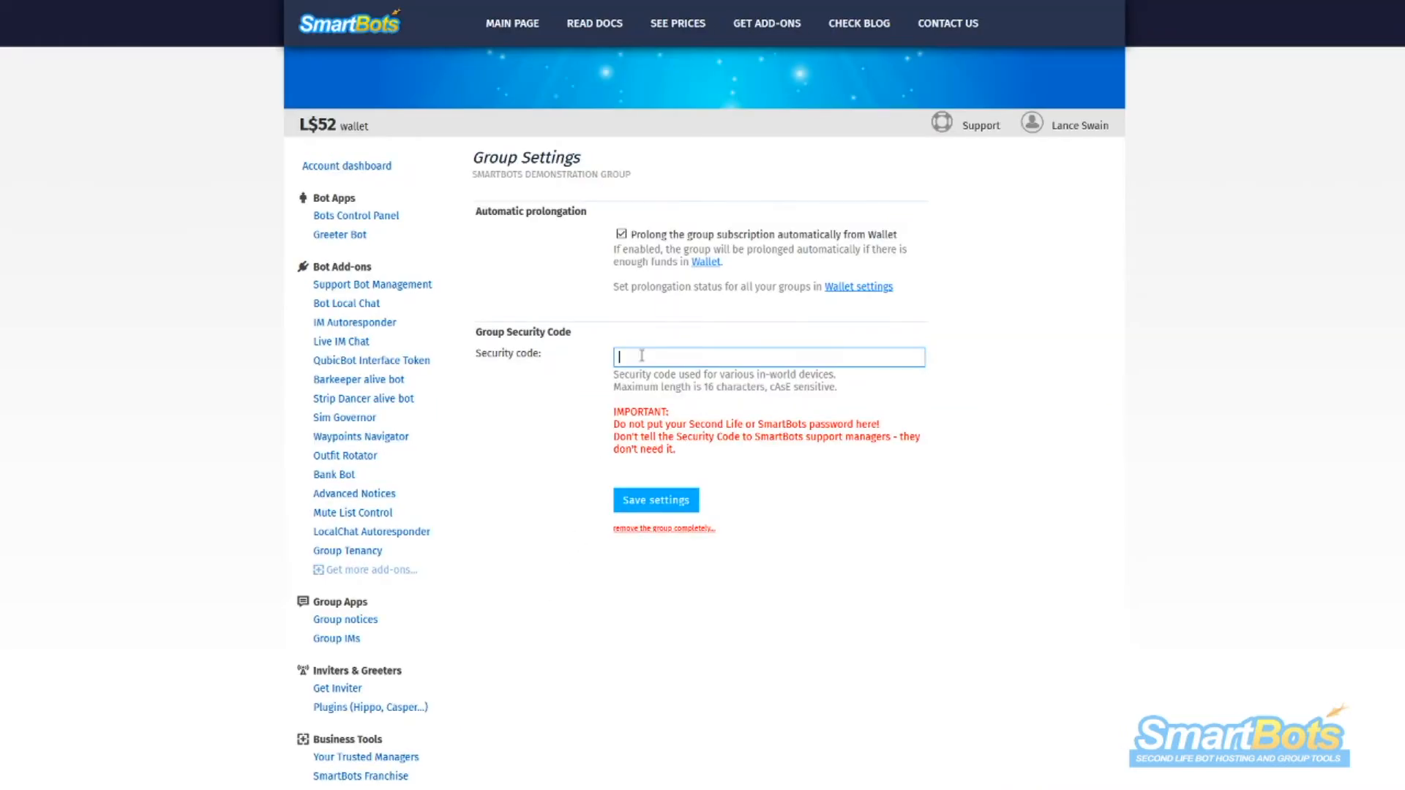
pyautogui.write('sec')
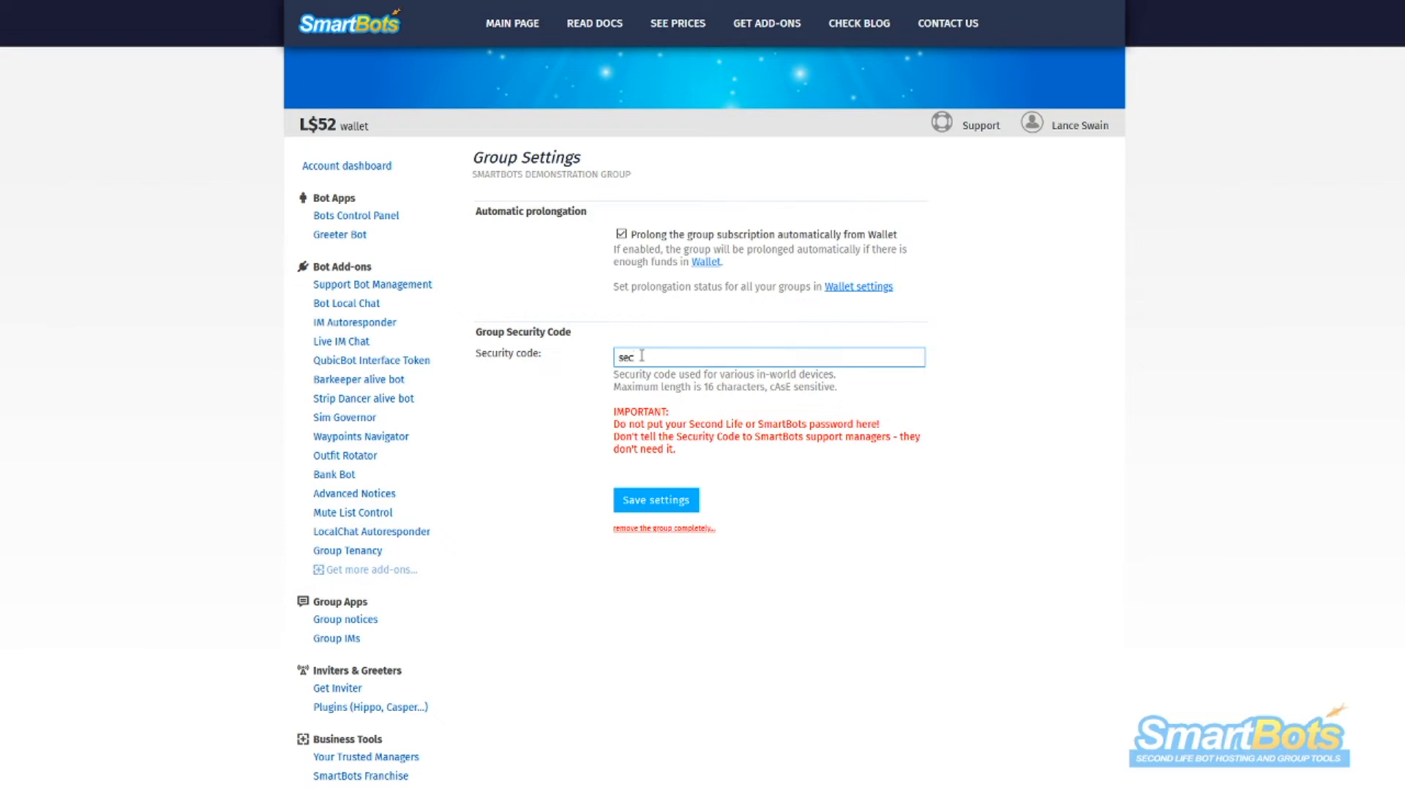
pyautogui.write('uritycodehere')
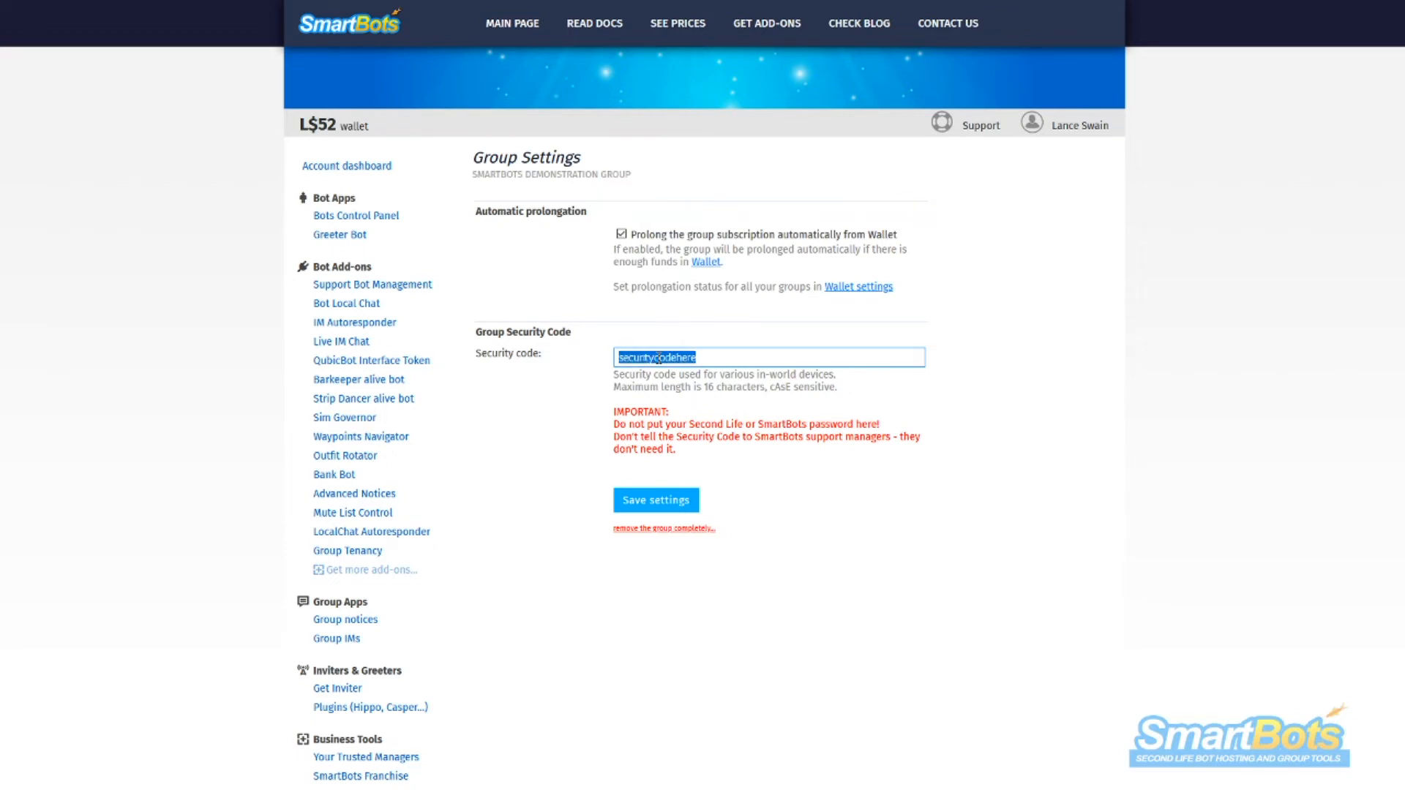
pyautogui.click(769, 357)
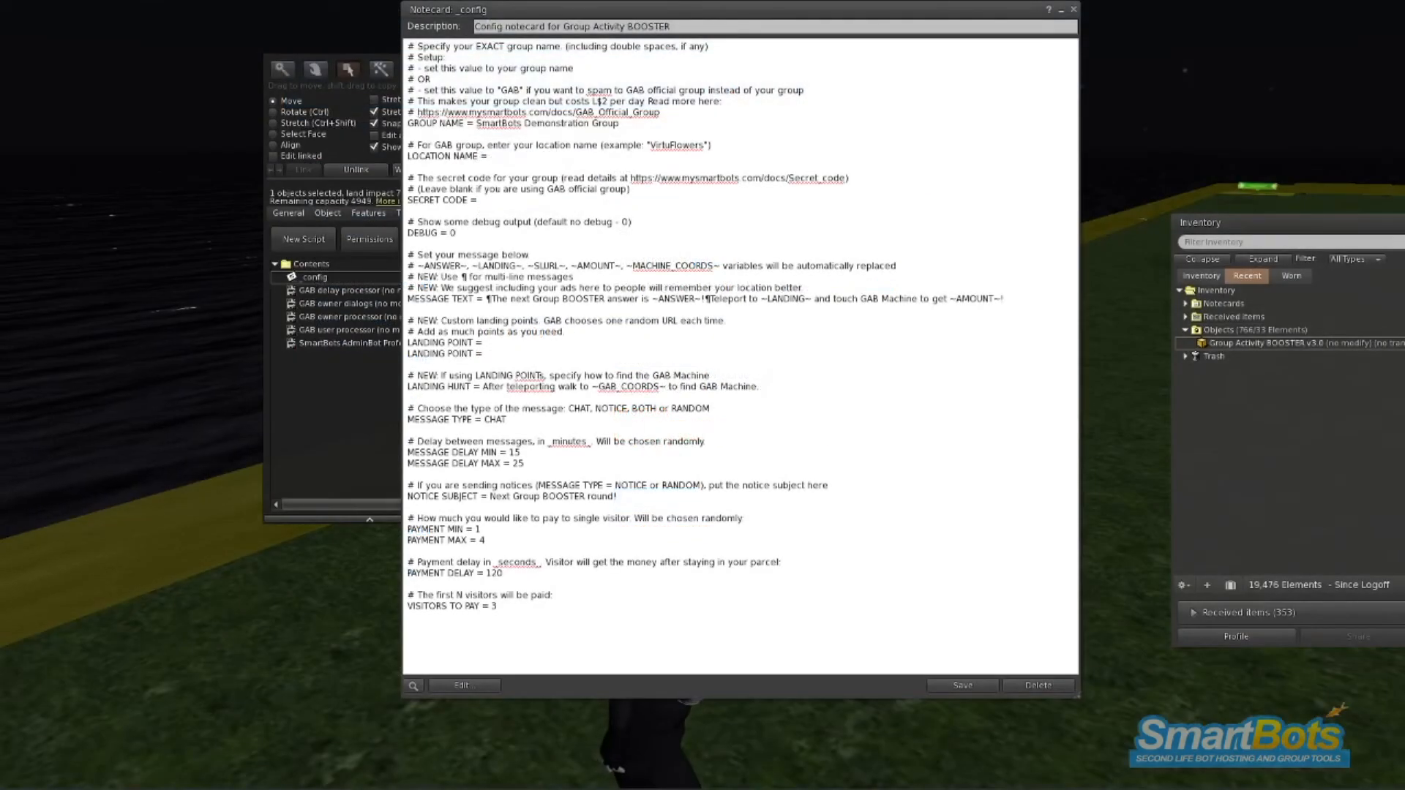
# Step: Enter securitycodehere after SECRET CODE = in the _config notecard
pyautogui.write('securitycodehere')
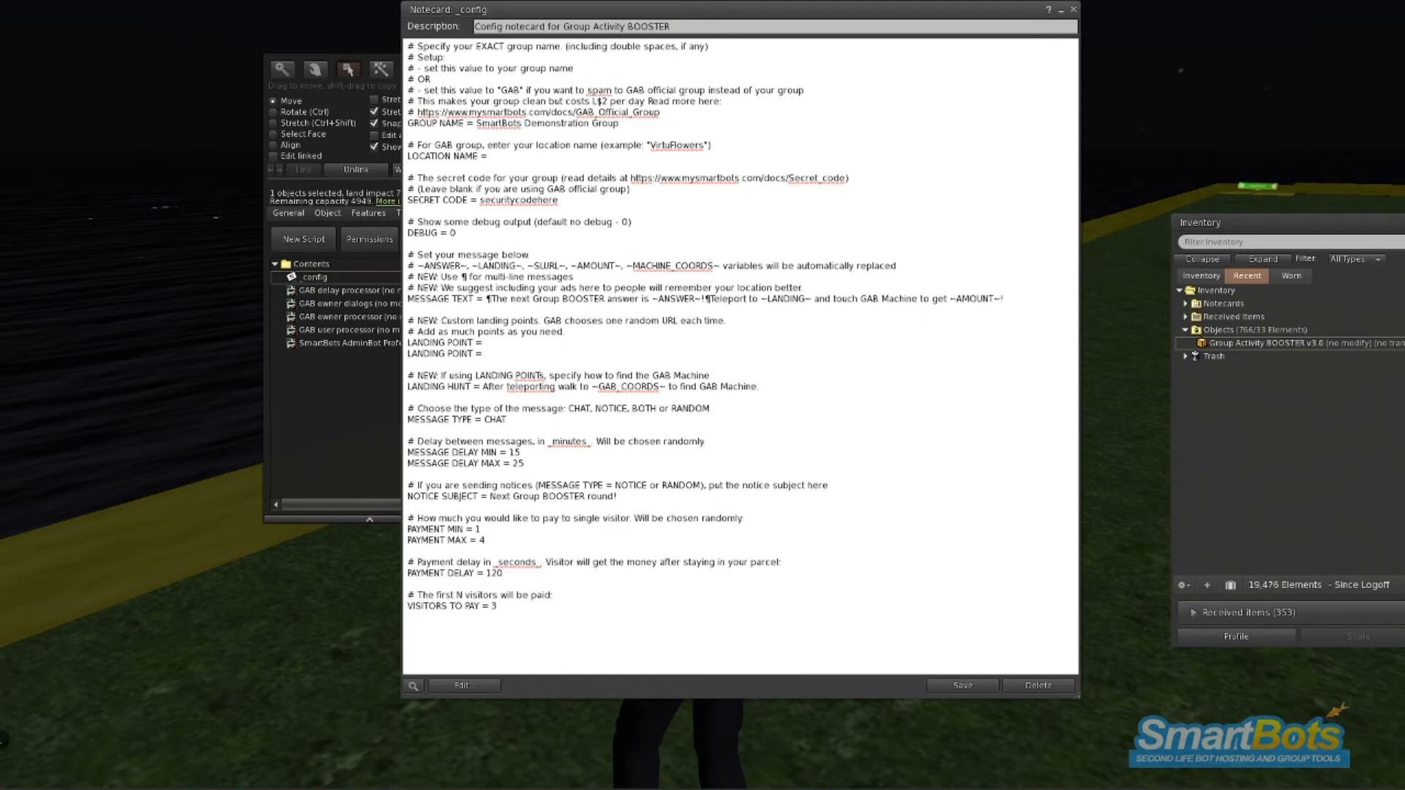
pyautogui.click(484, 343)
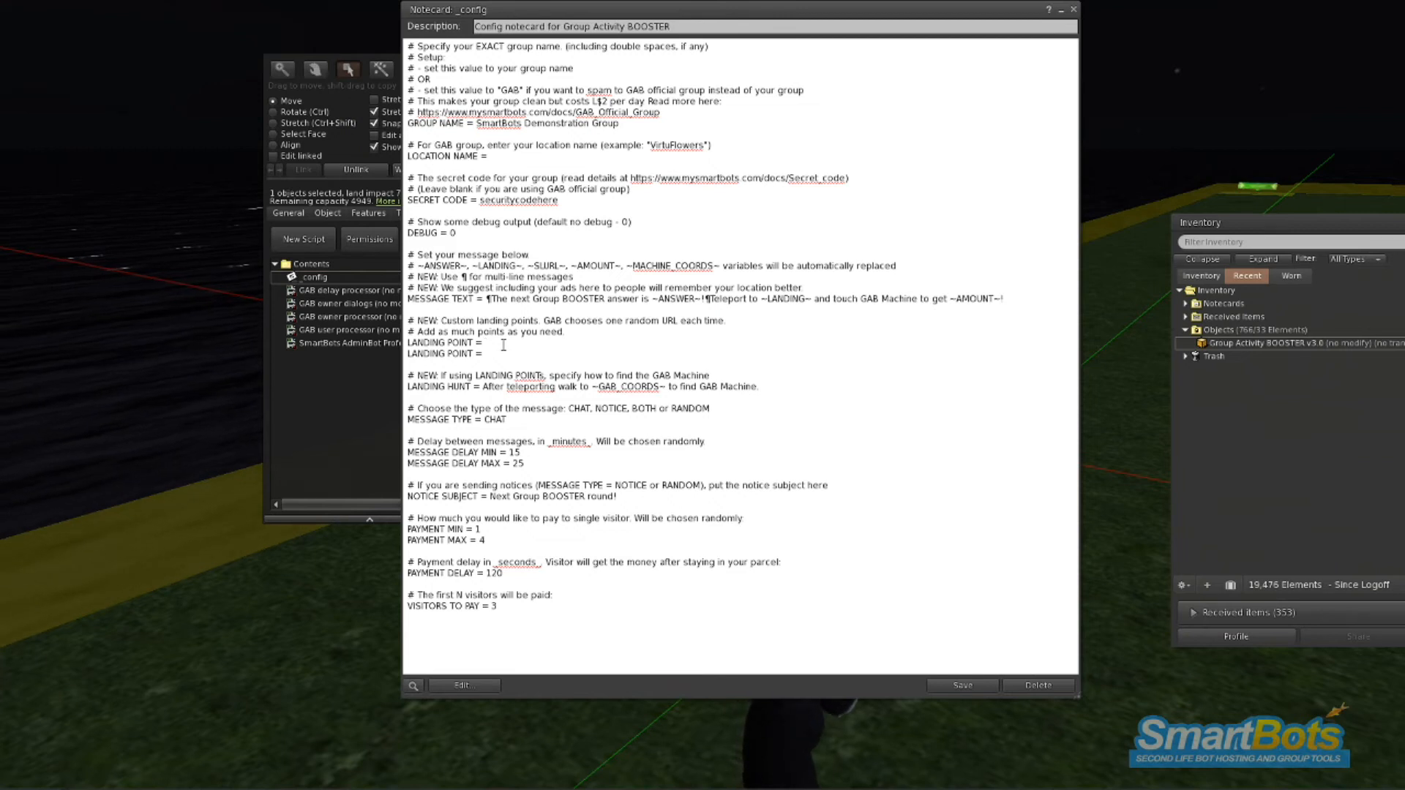
pyautogui.click(492, 353)
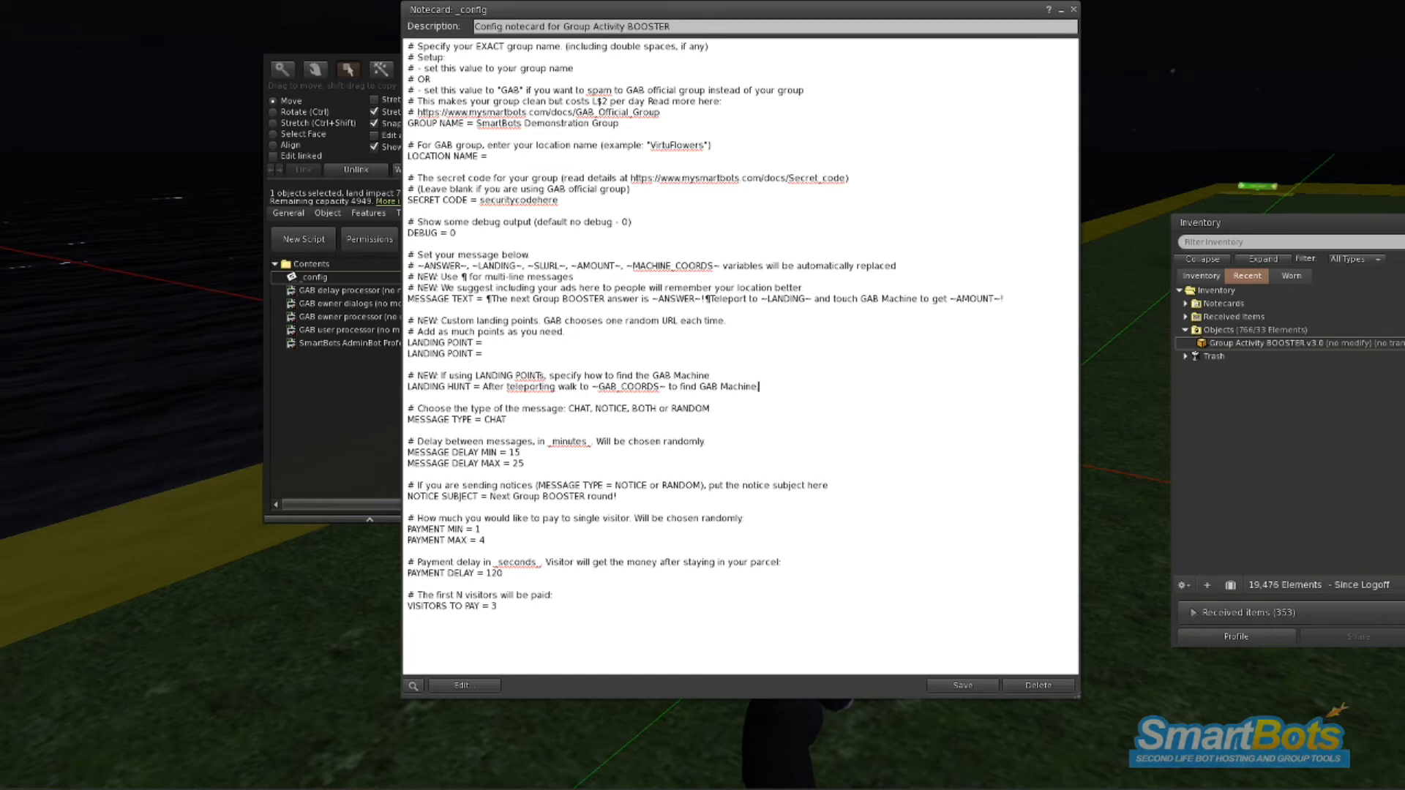
pyautogui.click(506, 420)
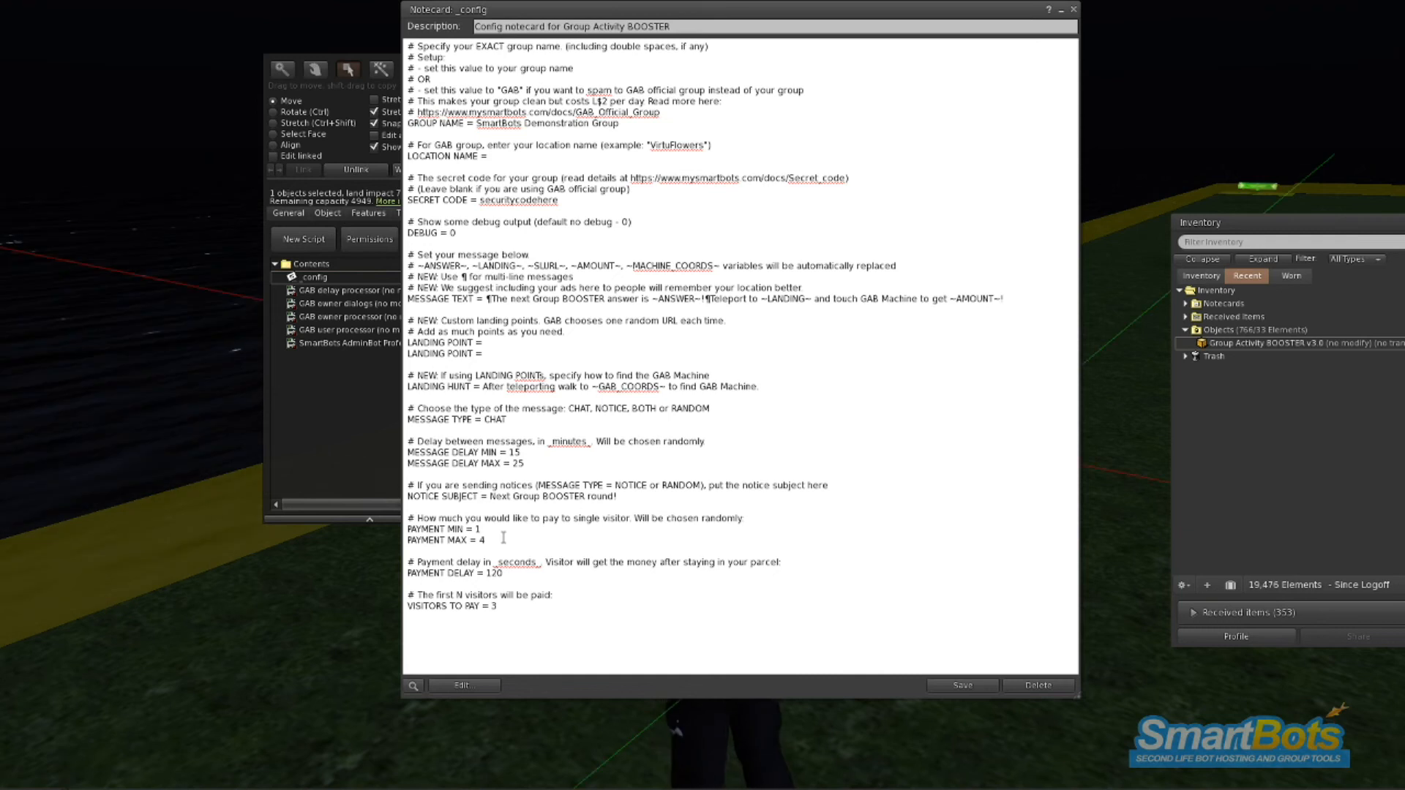
pyautogui.click(487, 540)
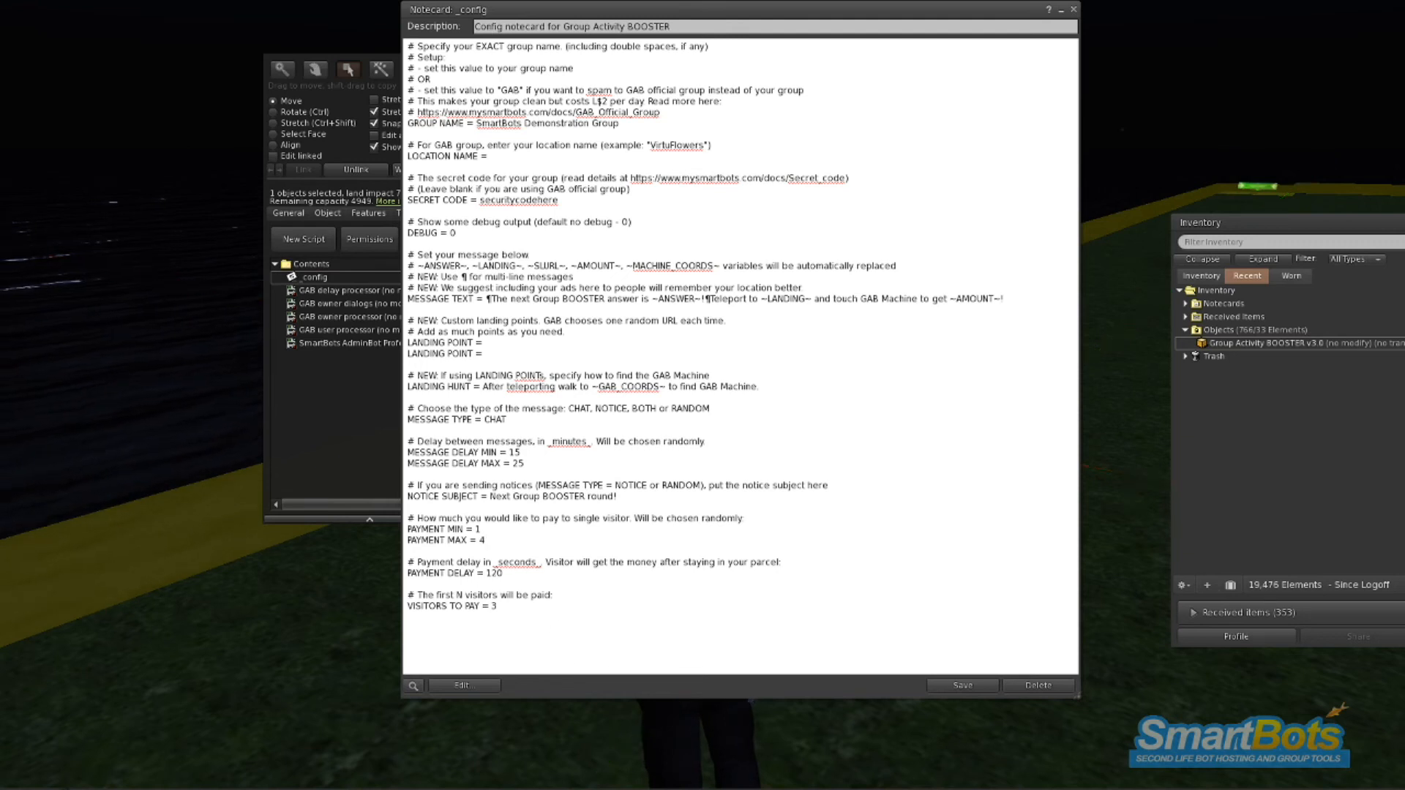
pyautogui.click(500, 574)
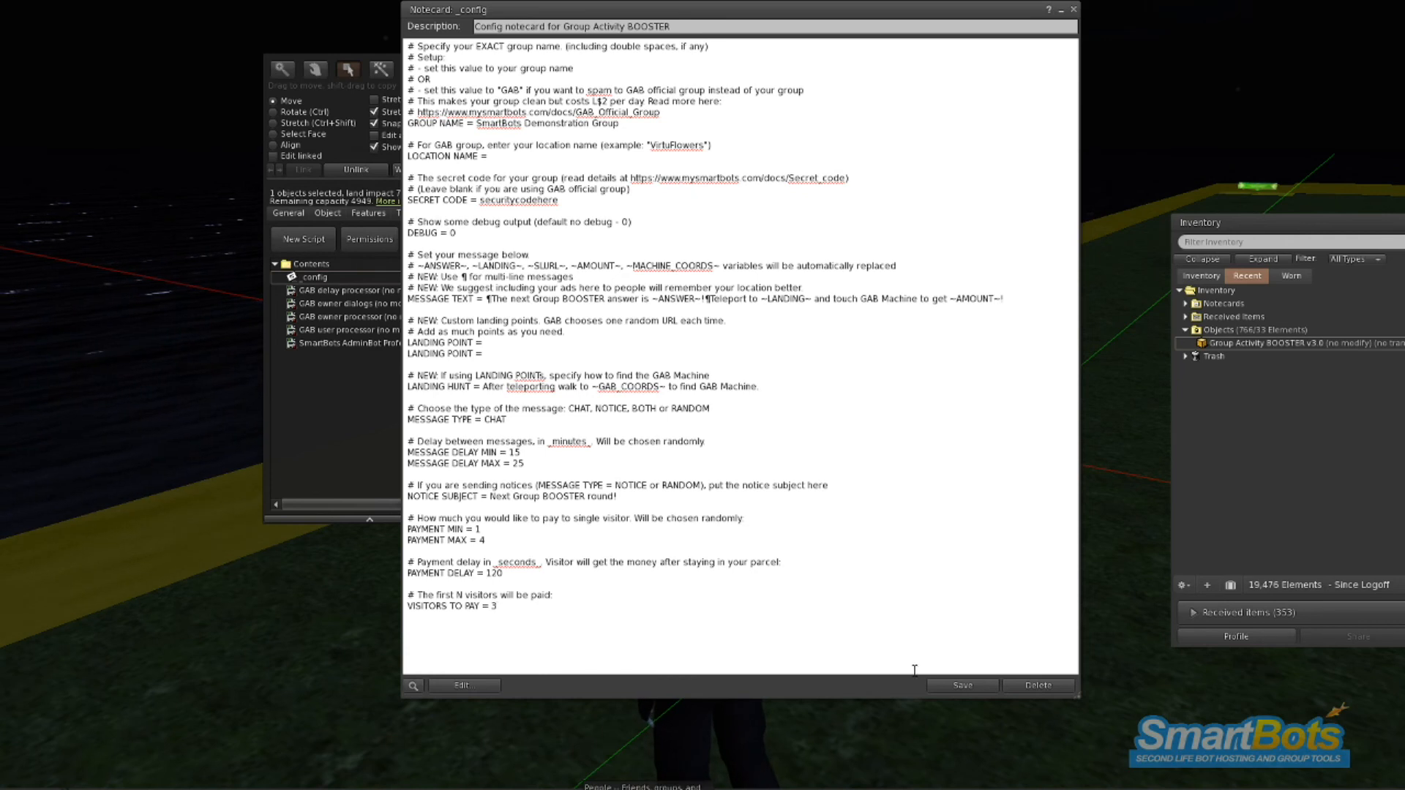
# Step: Save the config notecard and turn the BOOSTER machine on
pyautogui.click(961, 685)
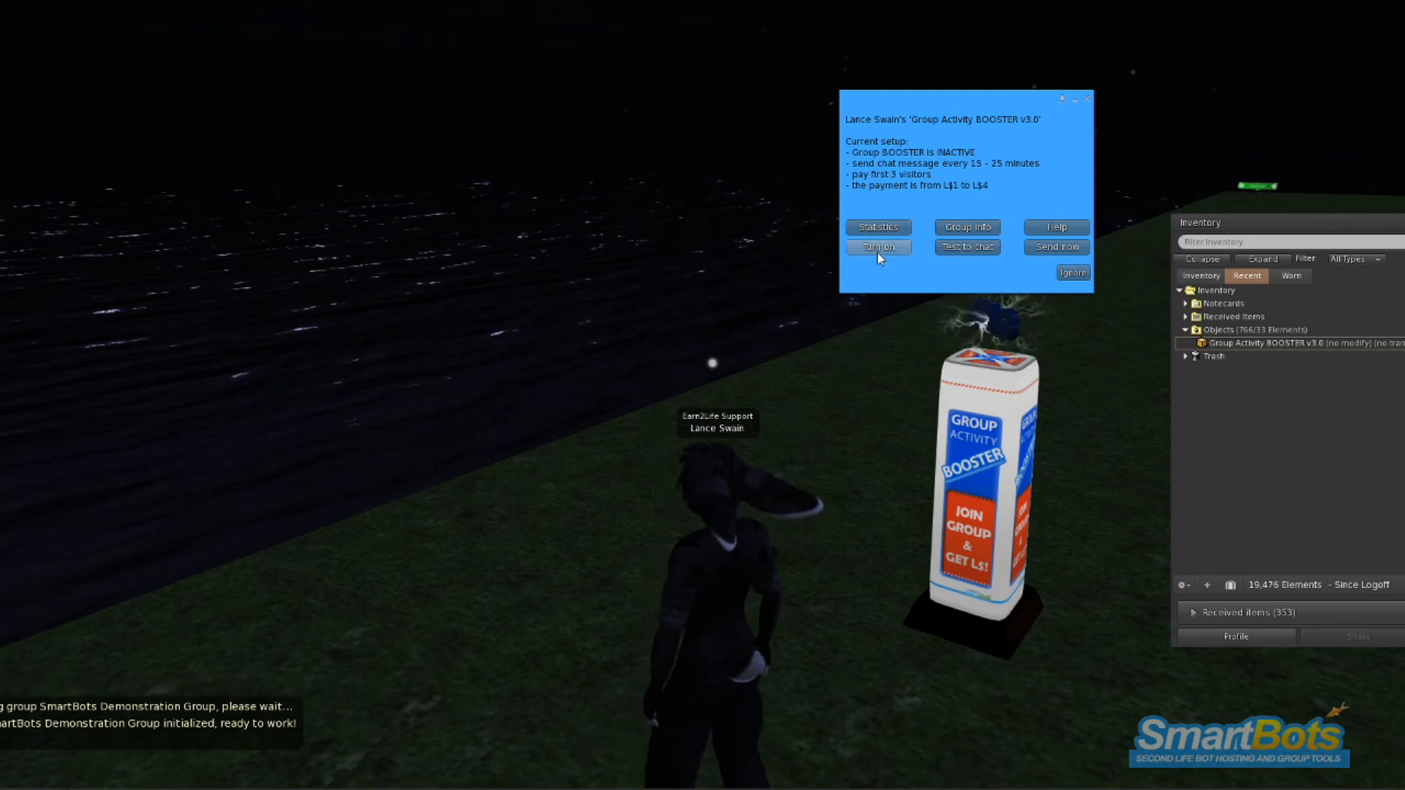
pyautogui.click(877, 247)
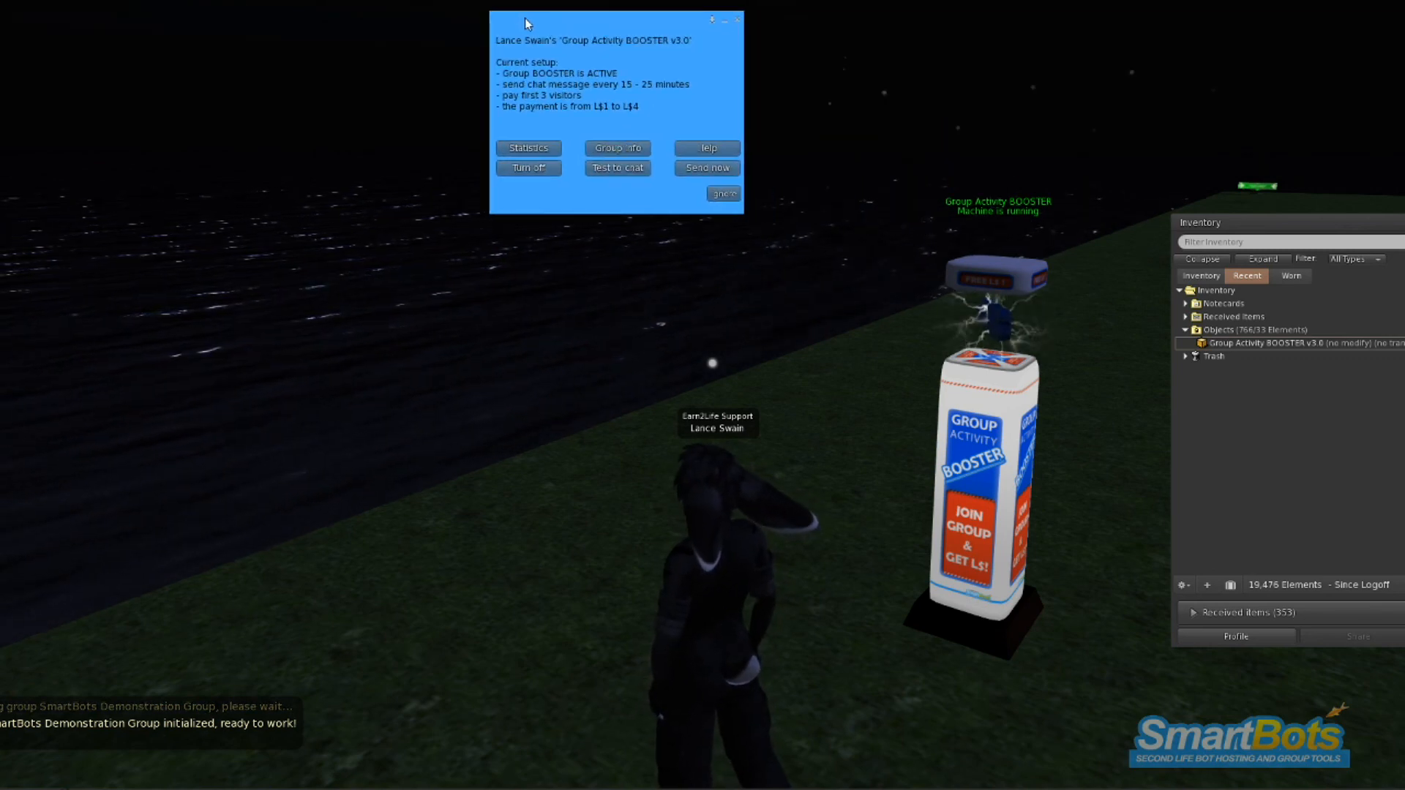
# Step: Send a reward alert to the Demonstration Group chat immediately with Send now
pyautogui.click(706, 167)
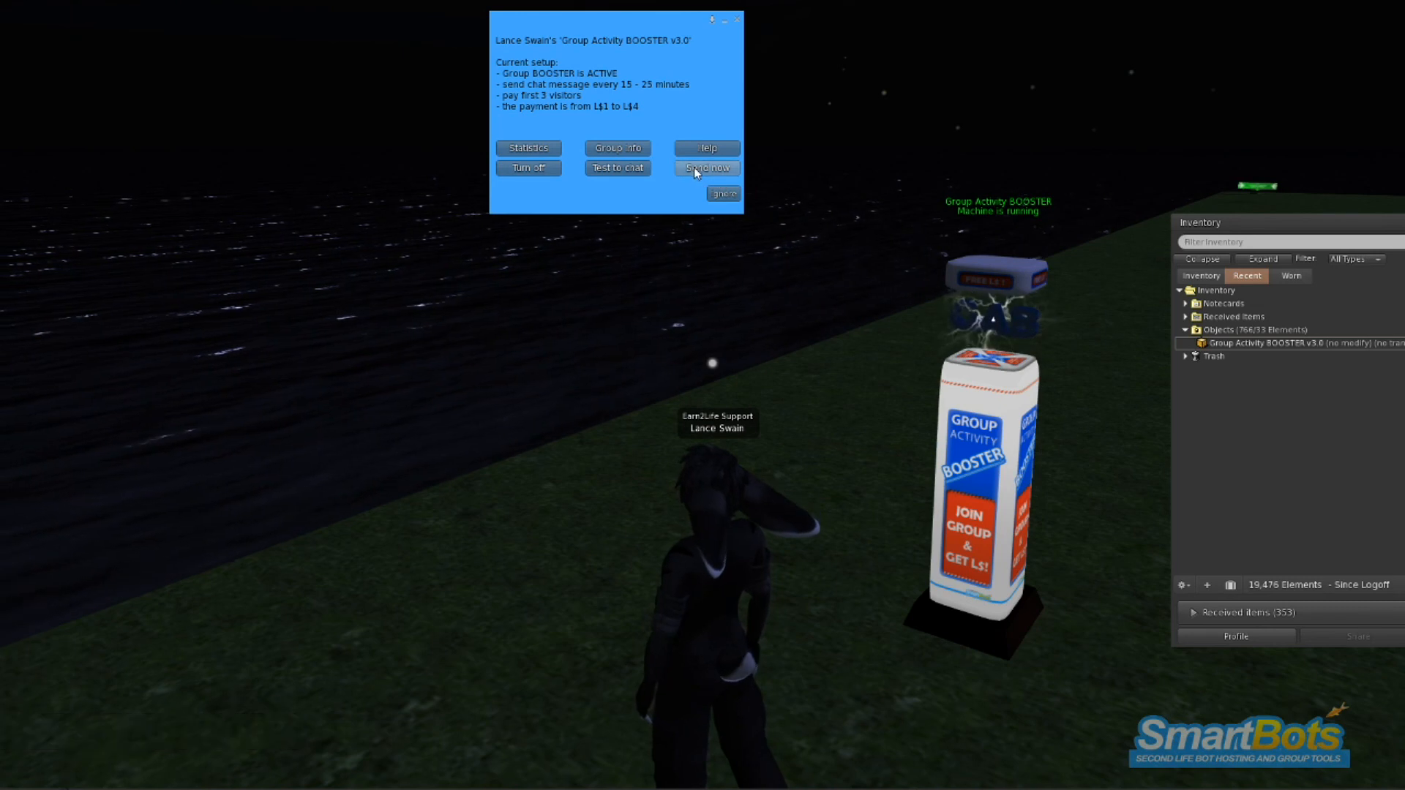
pyautogui.click(705, 167)
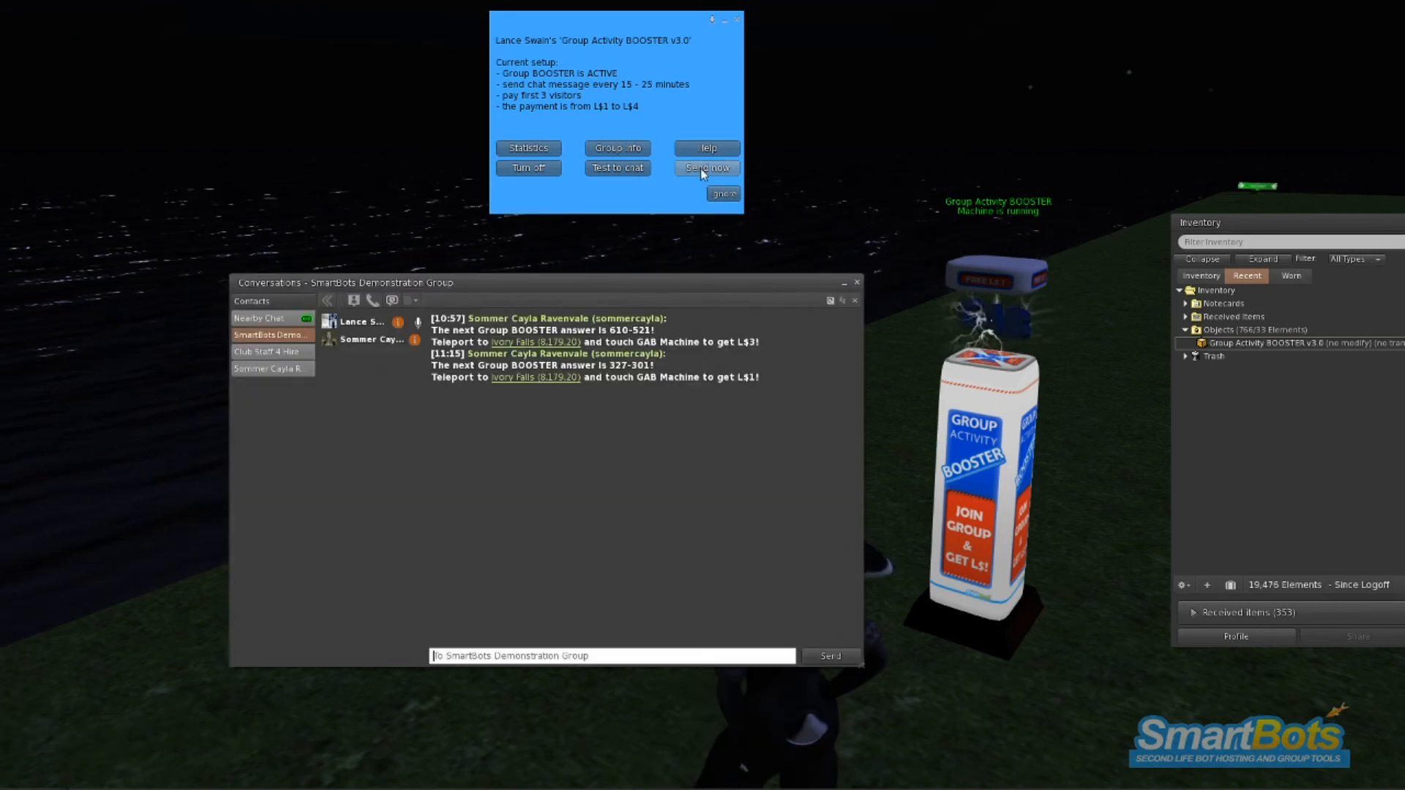
pyautogui.click(707, 167)
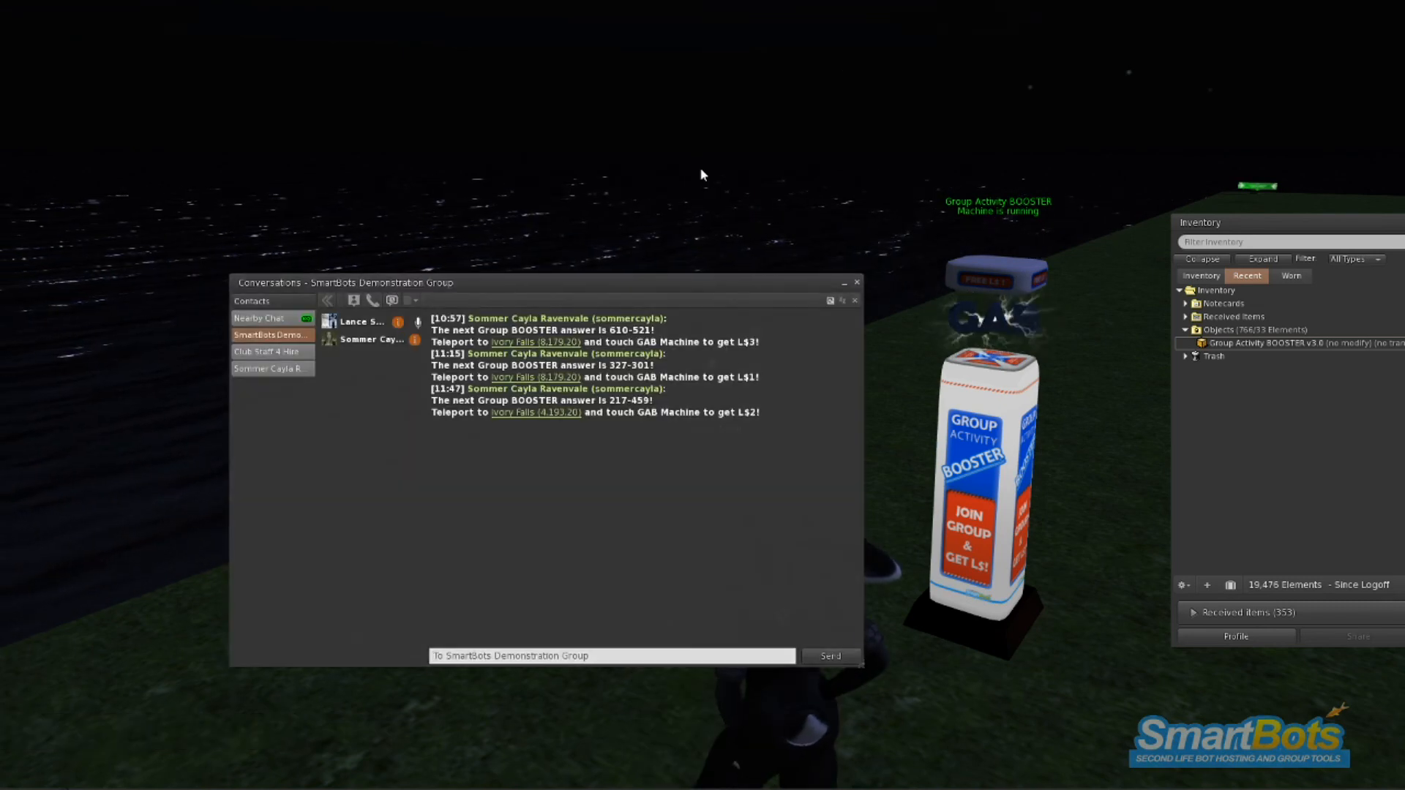